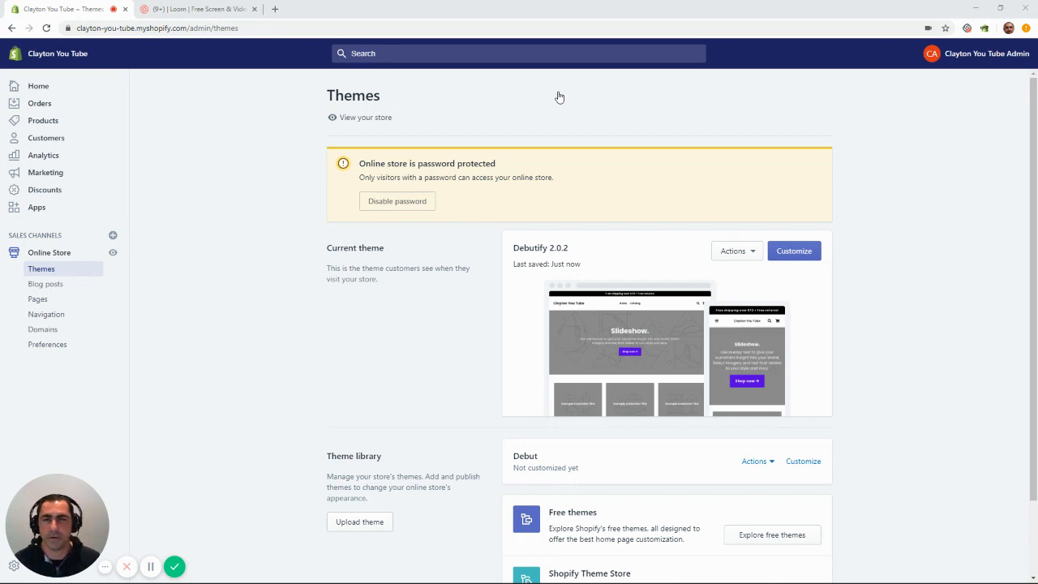
mouse_move(457, 92)
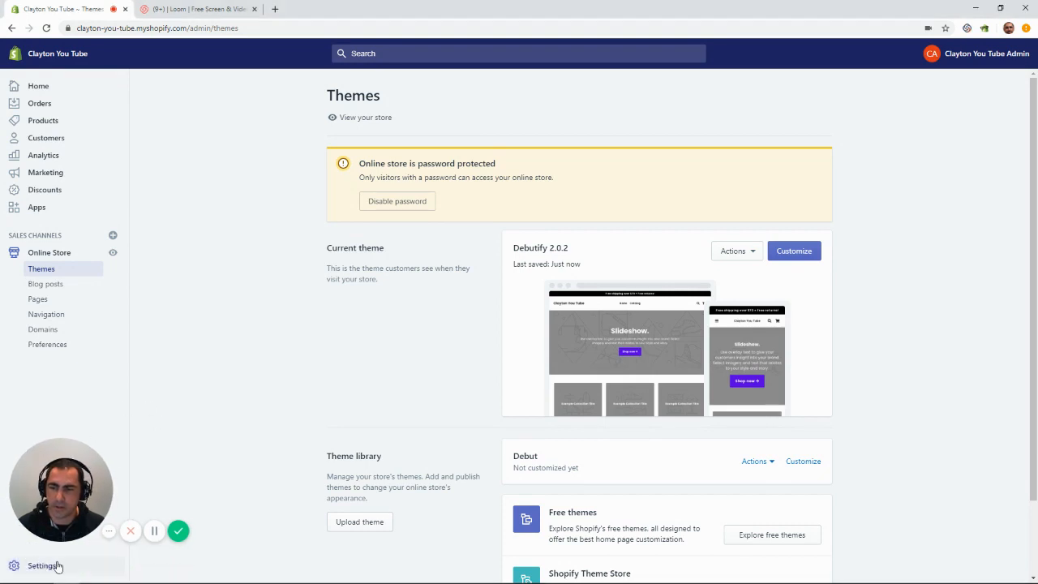
mouse_move(42, 565)
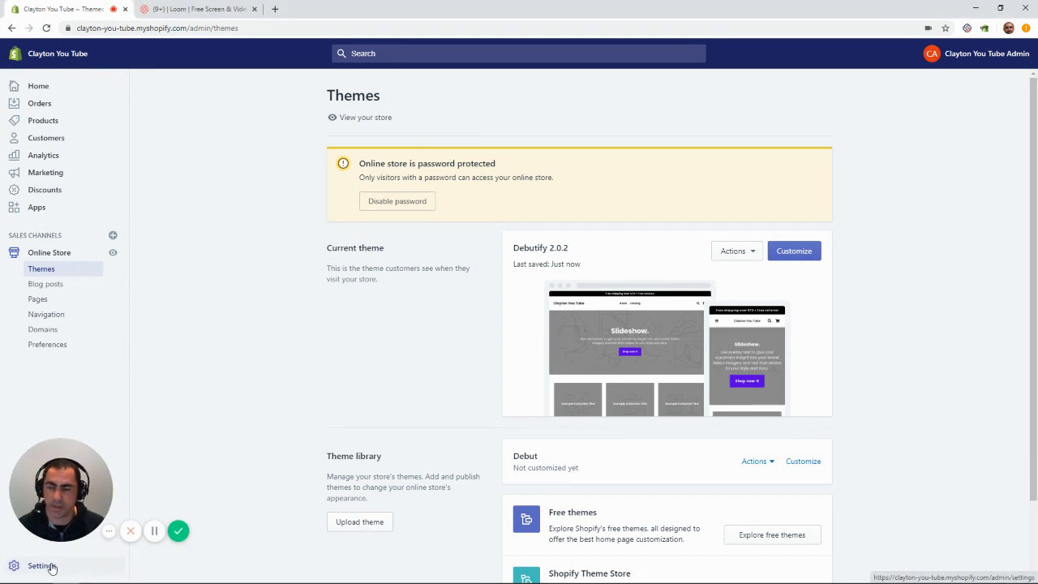
Go to the store's Settings overview from the admin sidebar
left_click(42, 564)
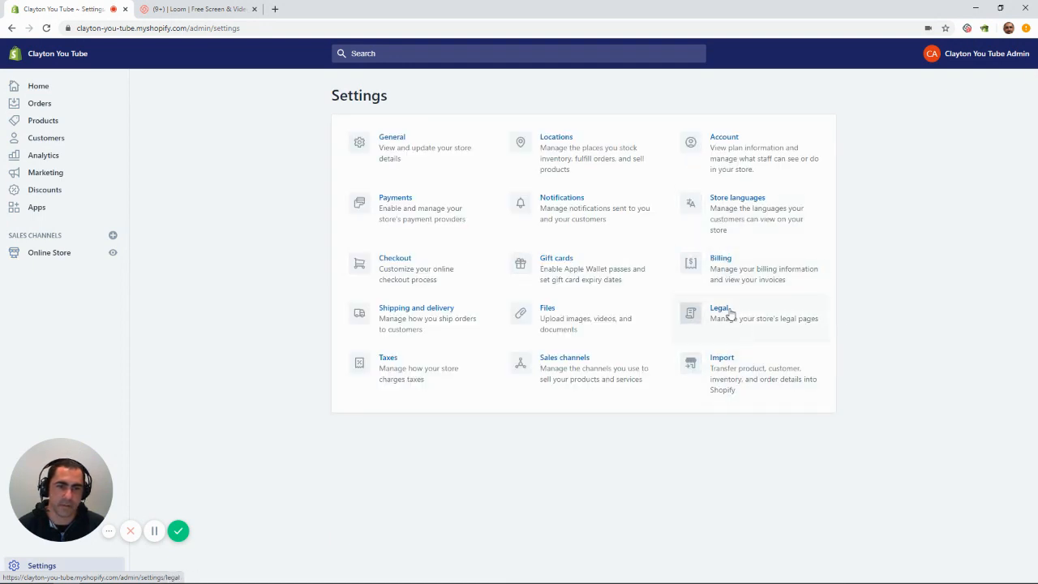
Enter the Legal section and review the empty refund, privacy, terms and shipping policy editors
left_click(720, 312)
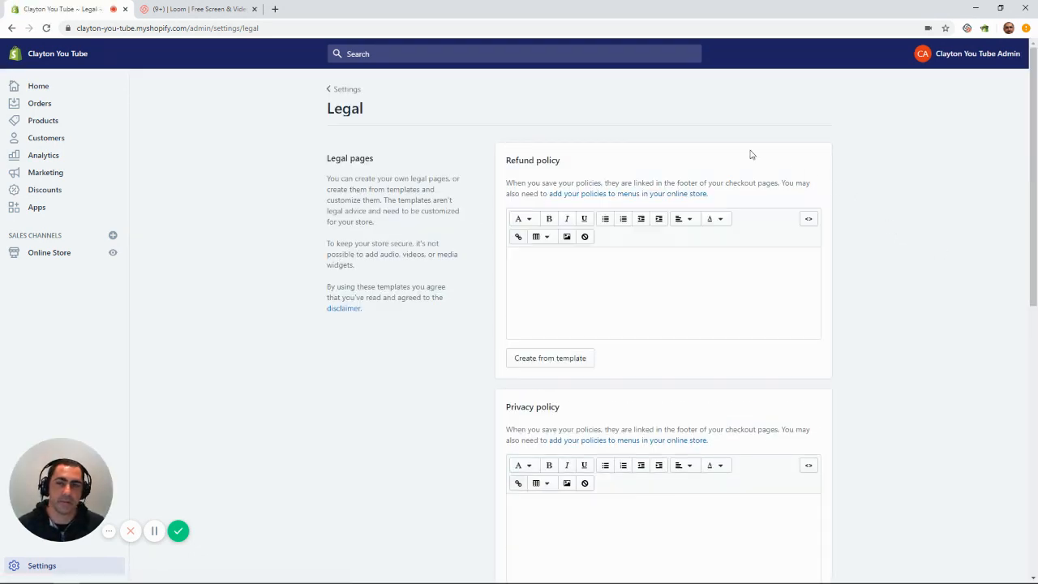
mouse_move(579, 162)
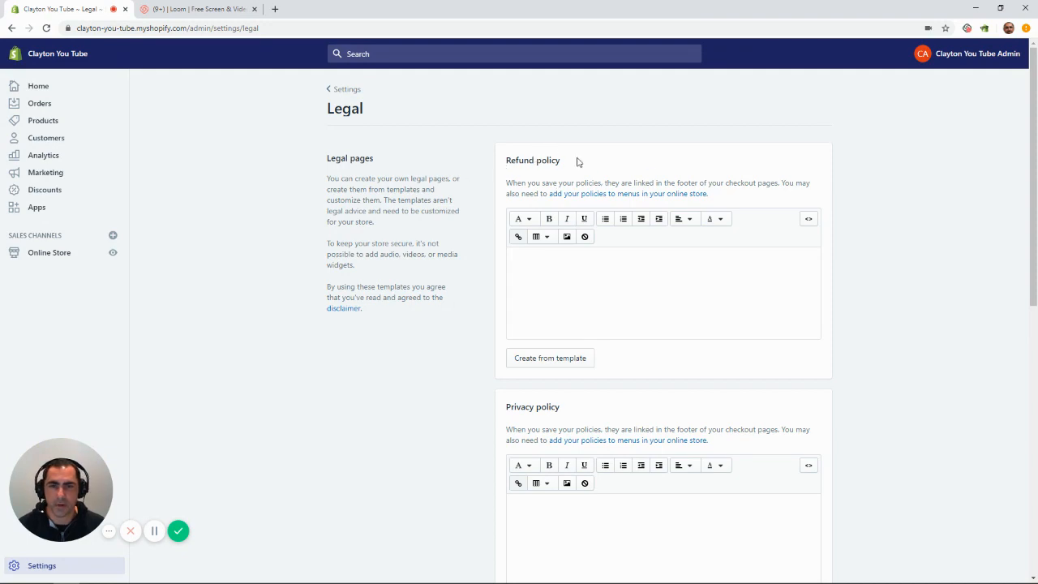
scroll("down", 3)
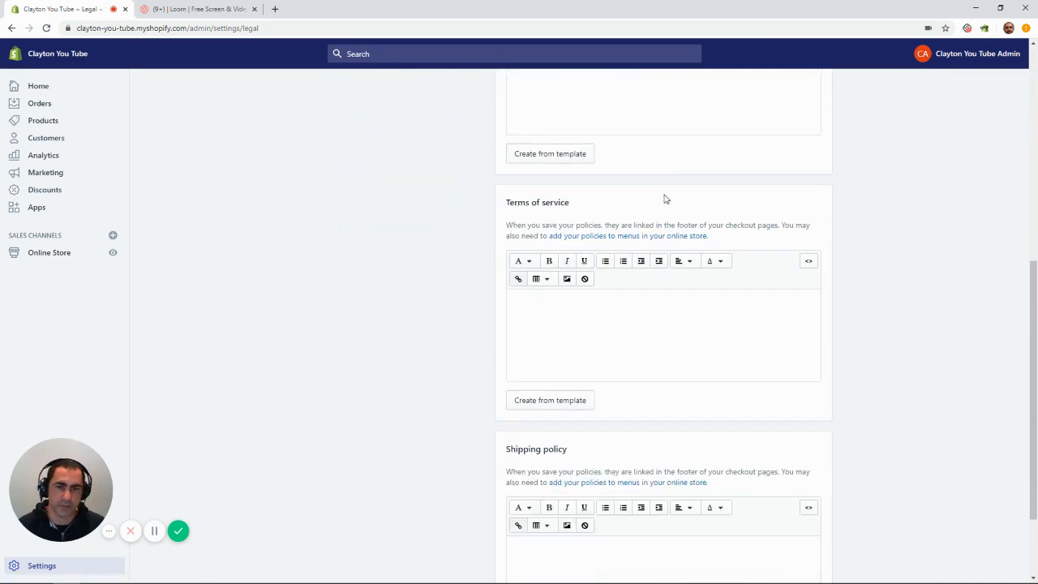
scroll("up", 3)
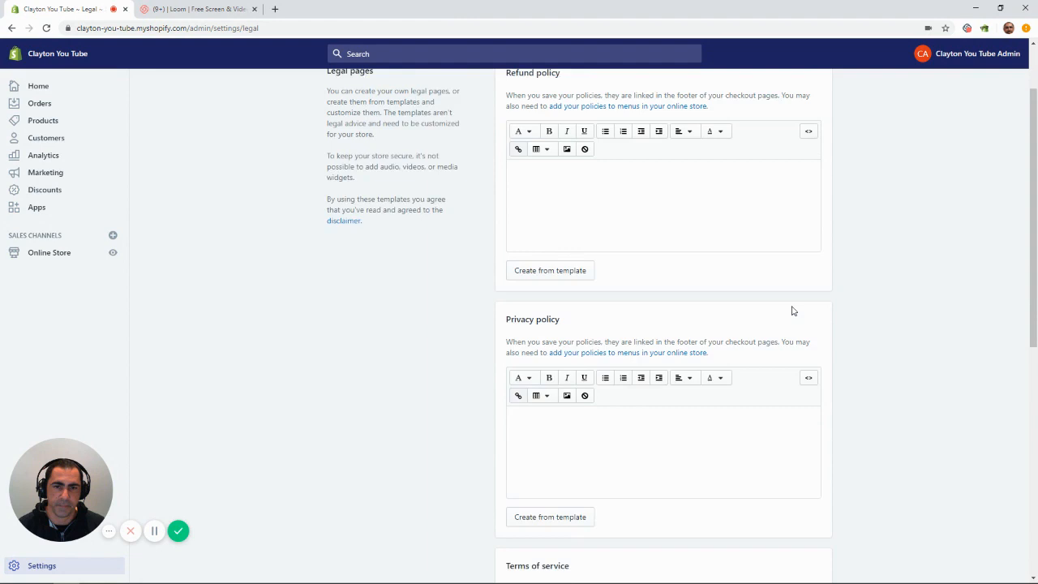
scroll("up", 3)
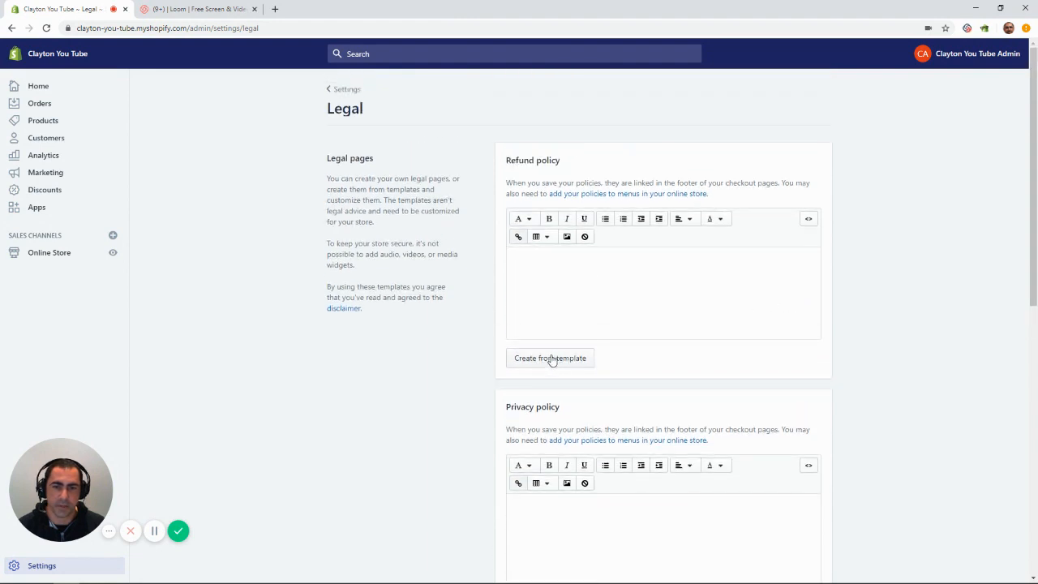
Generate the refund policy from Shopify's template and review the generated policy text
left_click(550, 359)
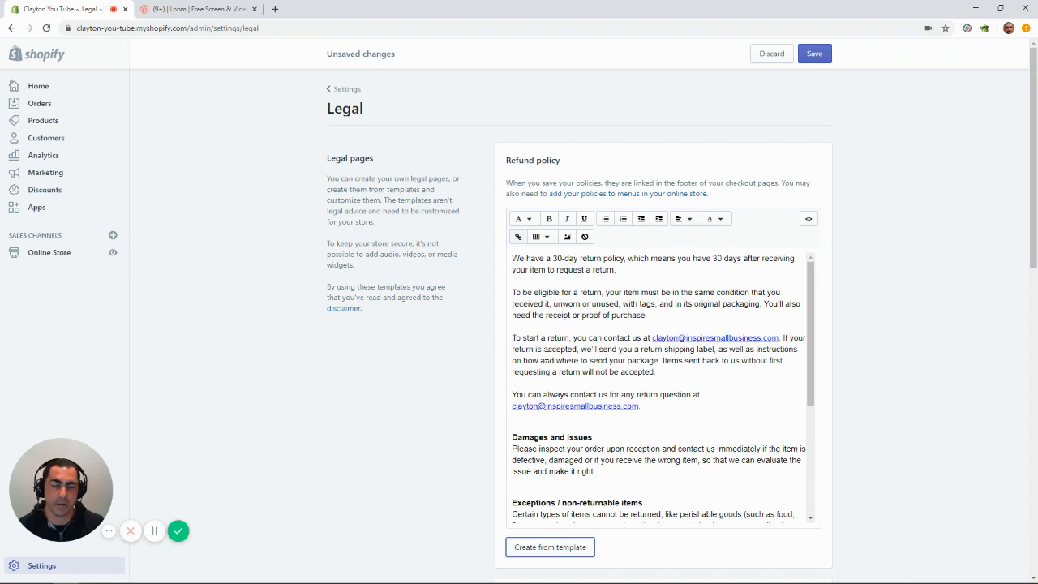
scroll("down", 3)
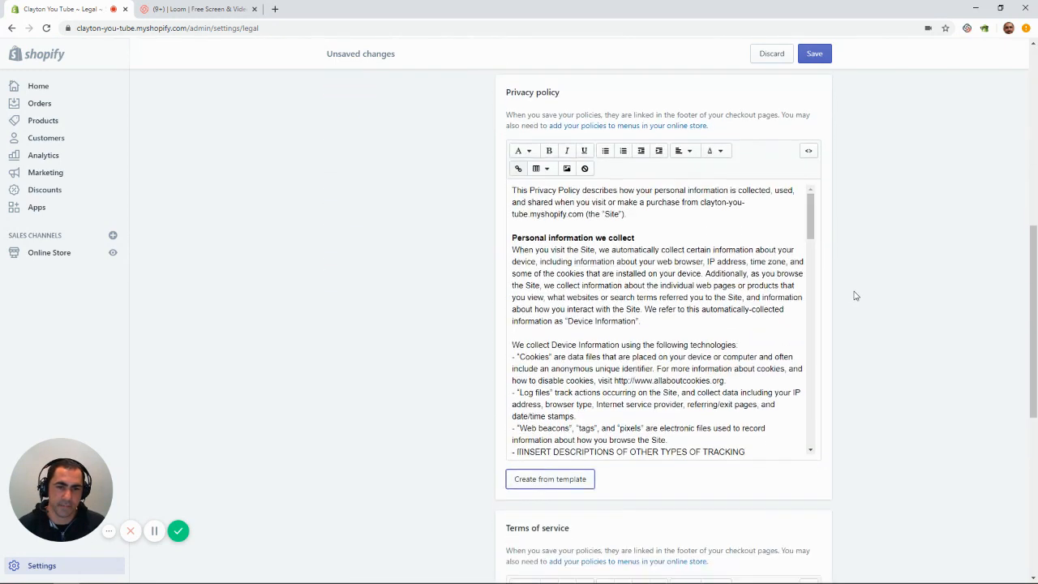
scroll("down", 3)
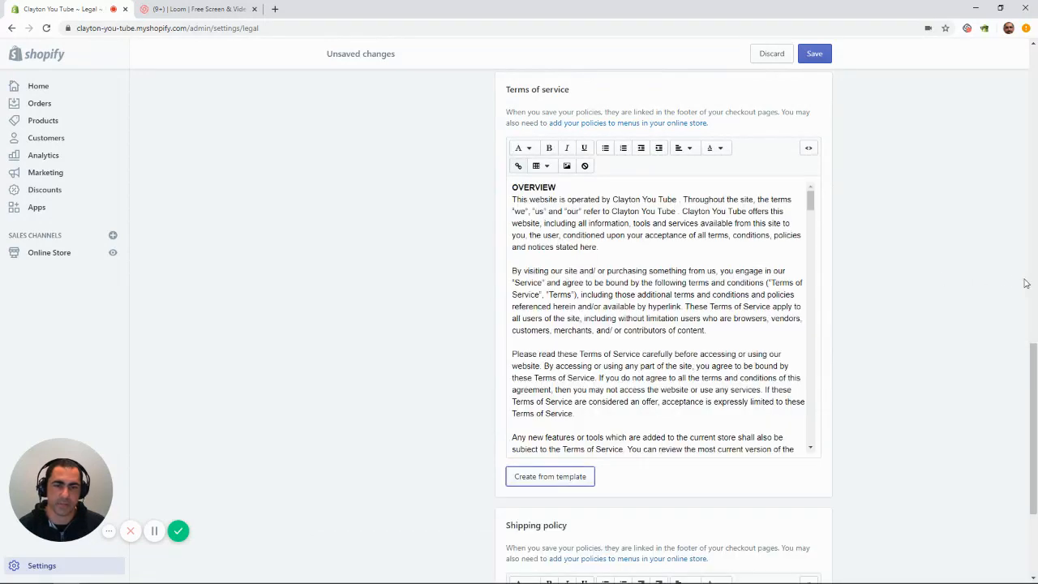
mouse_move(889, 297)
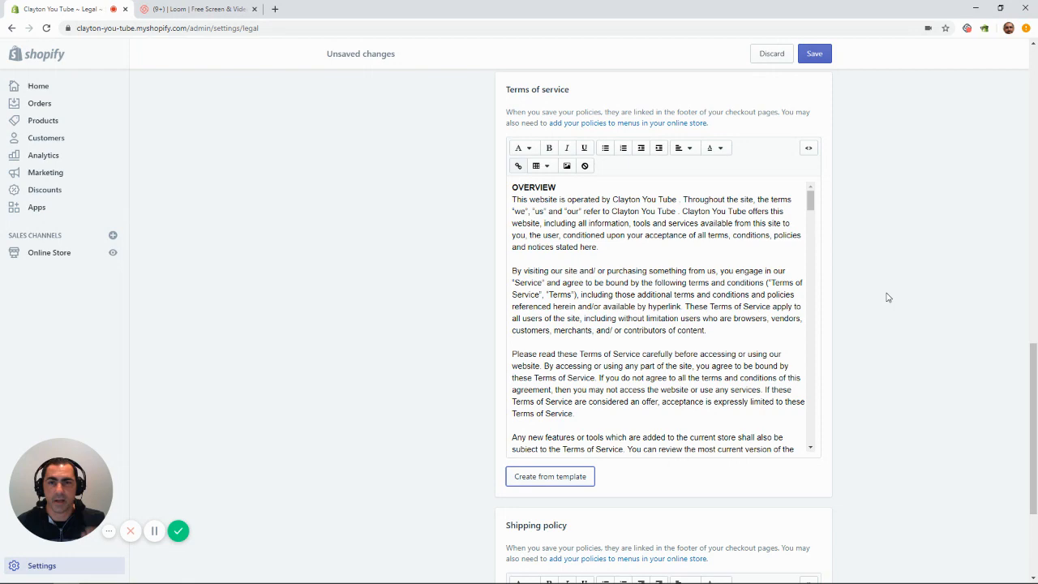
mouse_move(768, 274)
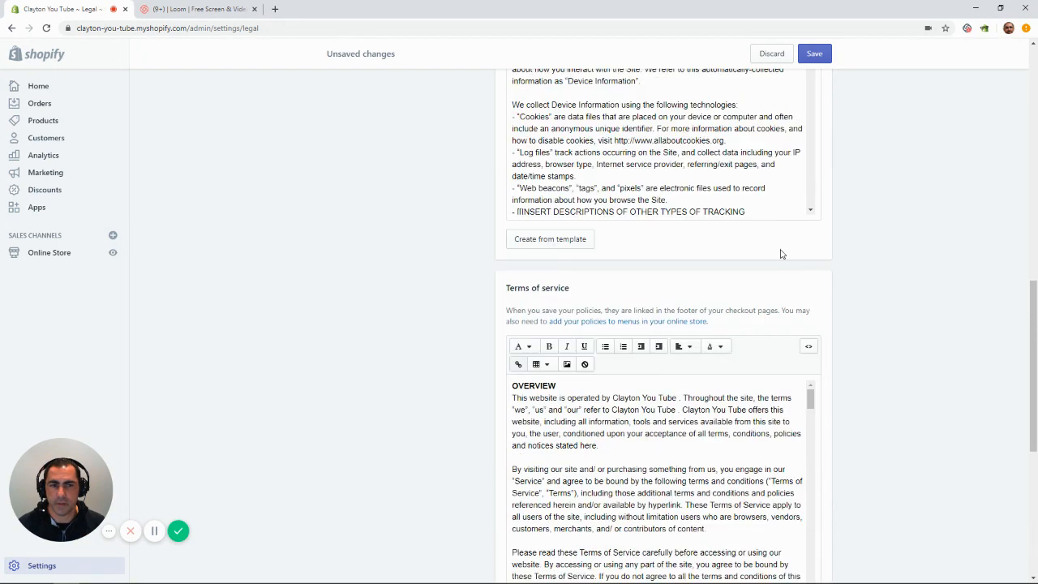
scroll("up", 3)
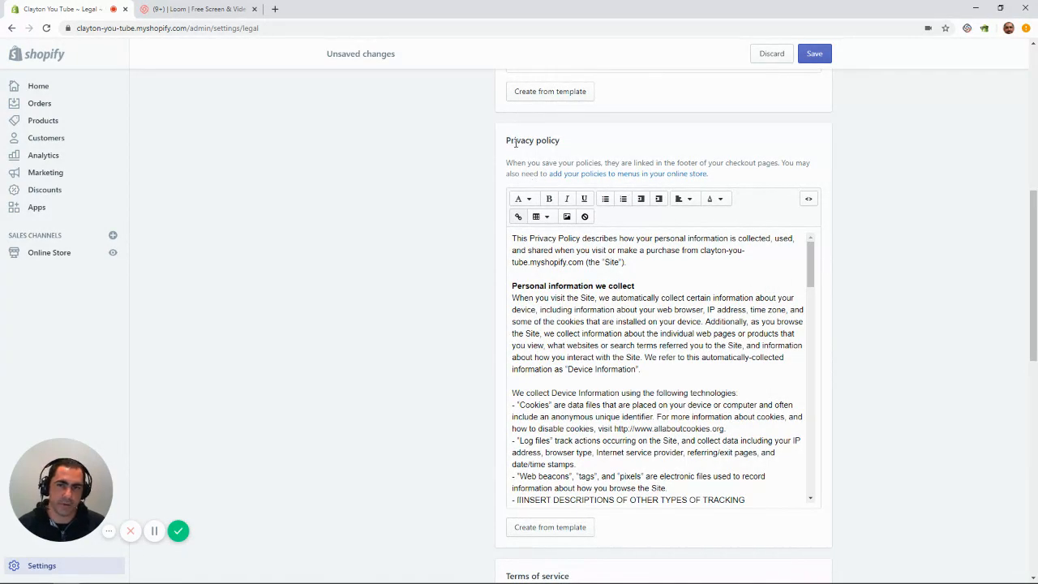
scroll("up", 3)
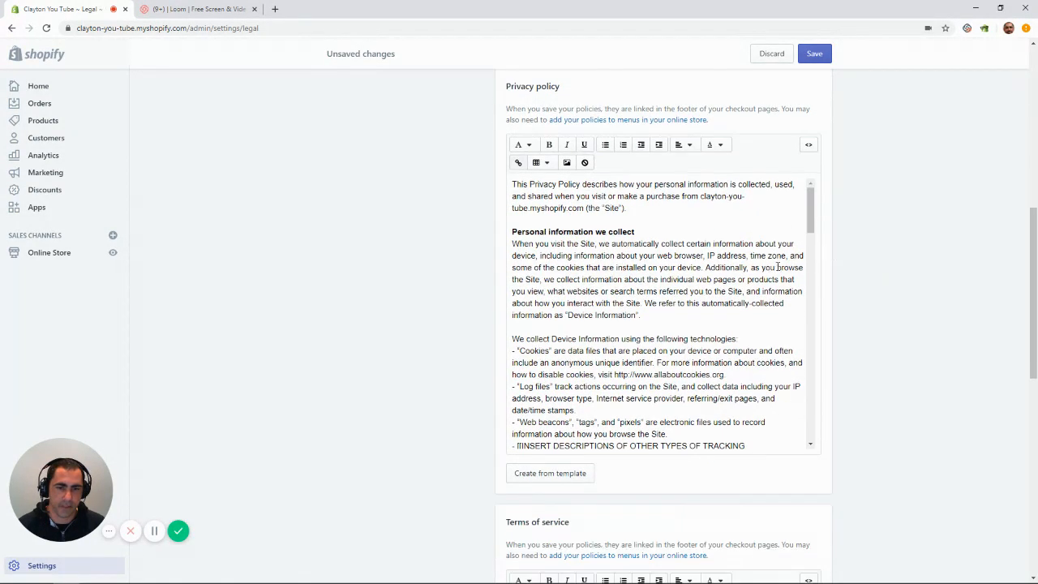
scroll("down", 3)
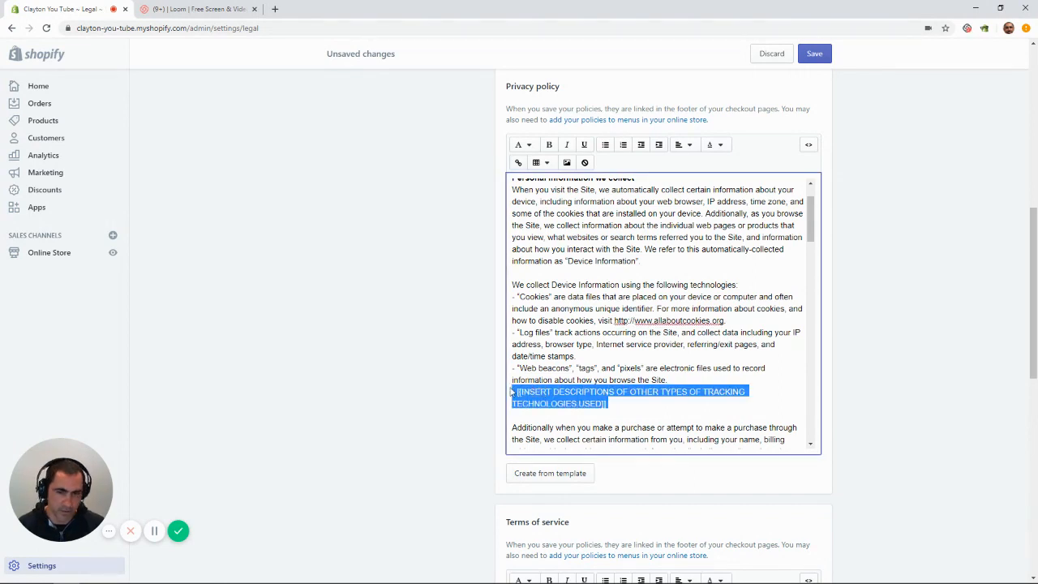
Delete the bracketed tracking-technologies placeholder from the privacy policy and move down to the shipping policy
key("Delete")
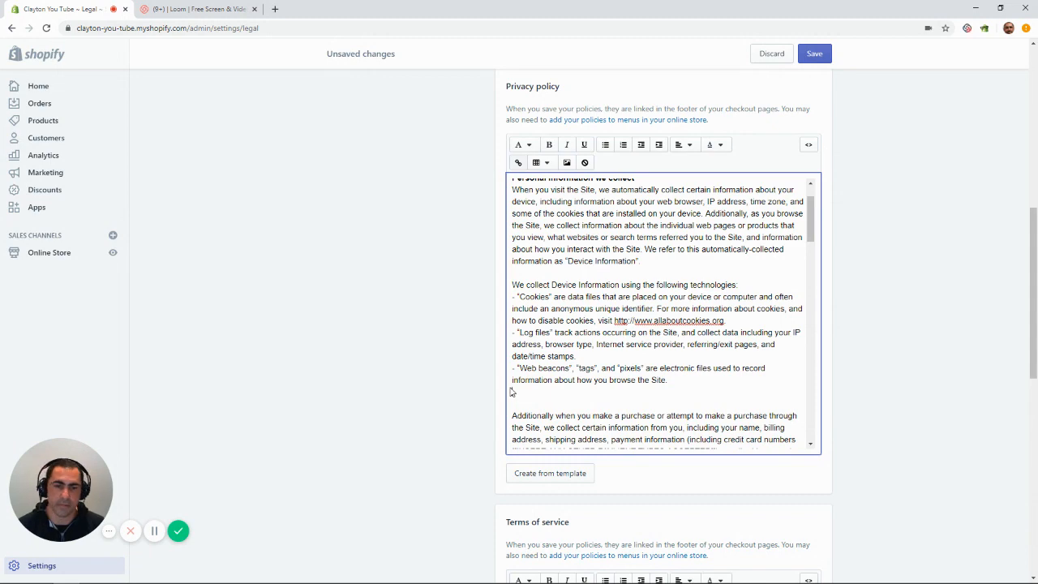
scroll("down", 3)
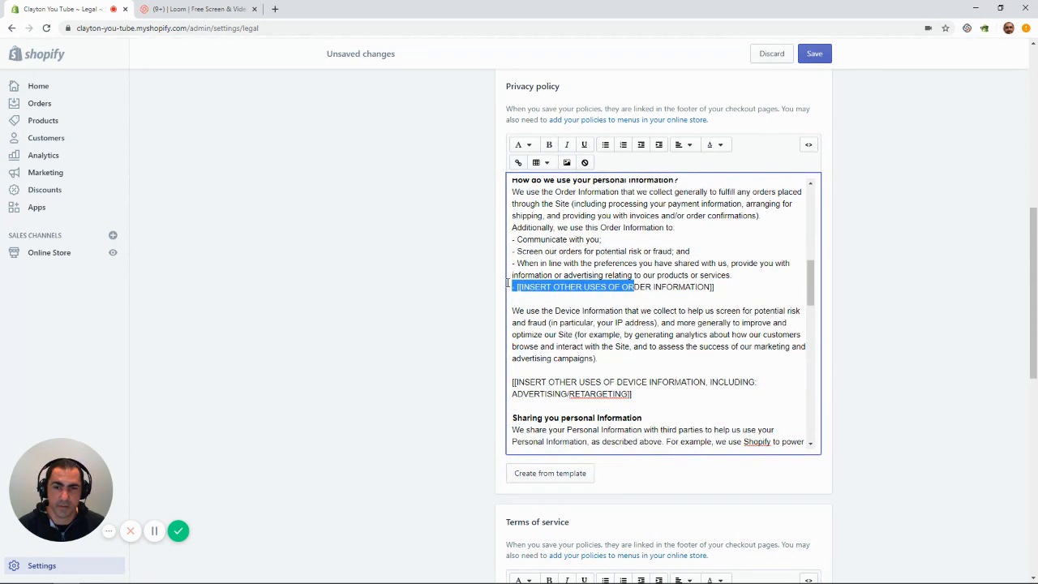
scroll("down", 3)
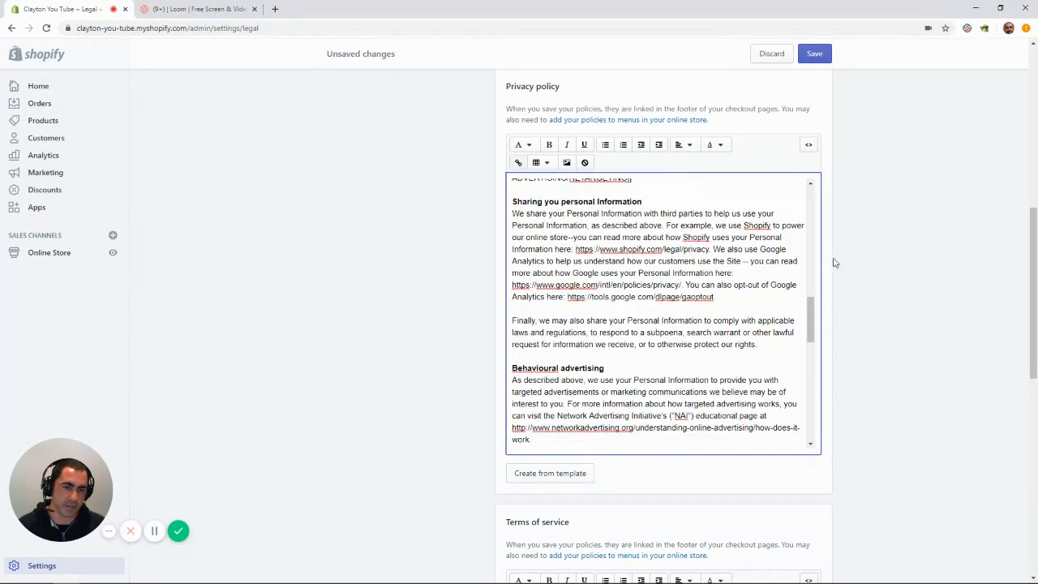
scroll("down", 3)
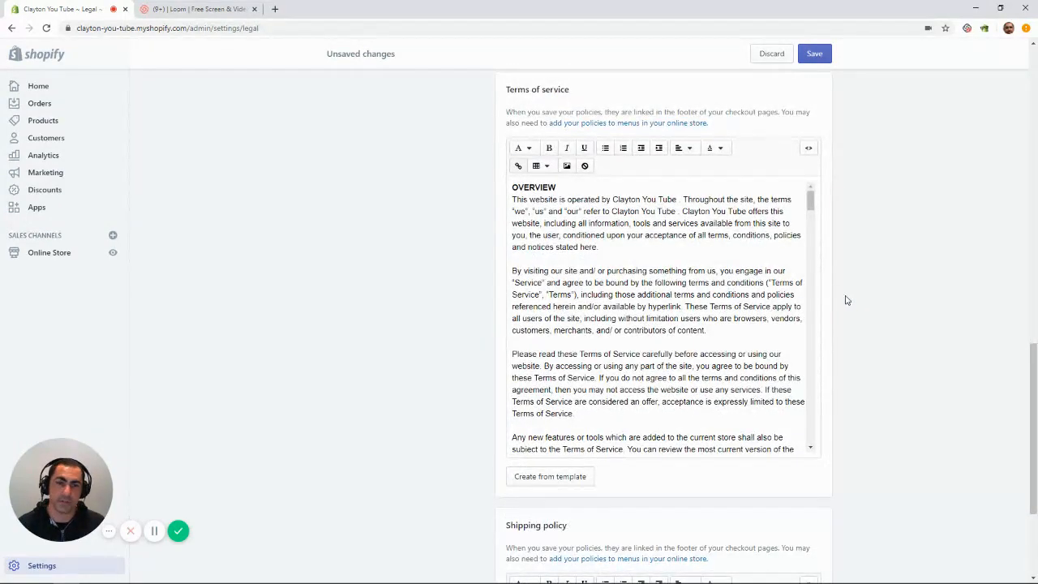
scroll("down", 3)
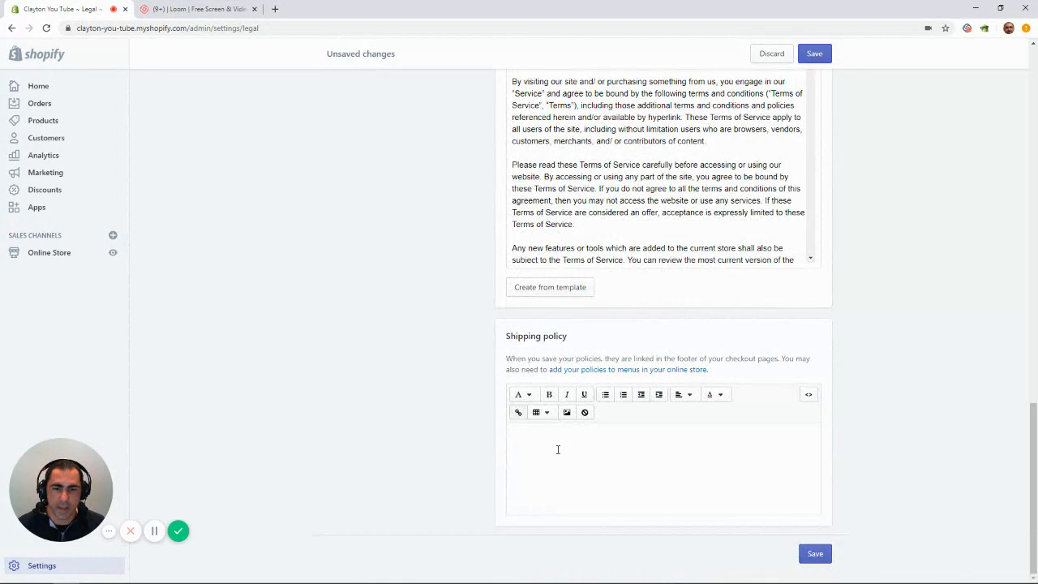
Write a PROCESSING TIMES heading with 1-2 Business Days in the shipping policy
left_click(561, 451)
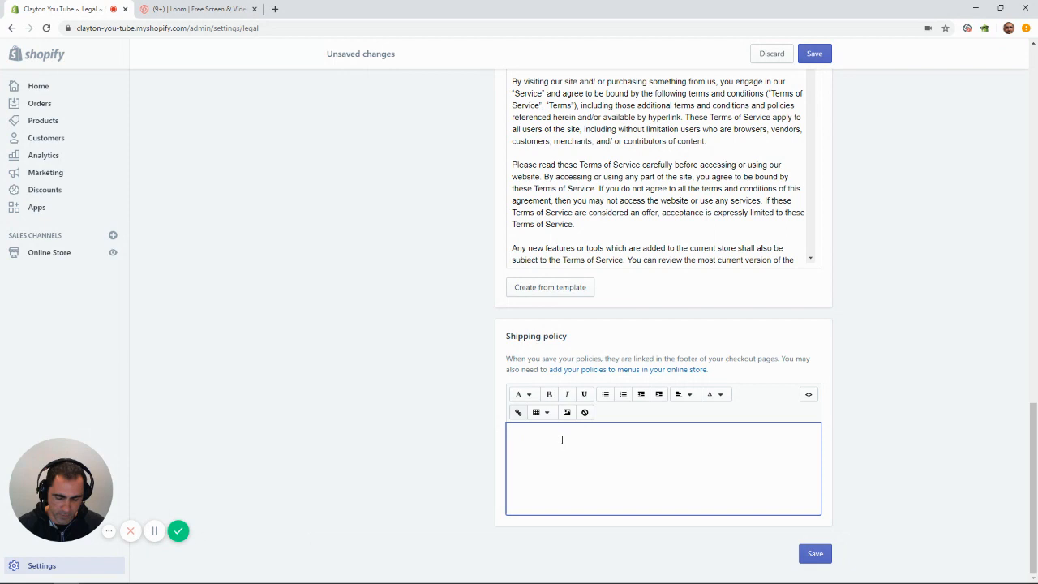
type("PROCESSIN")
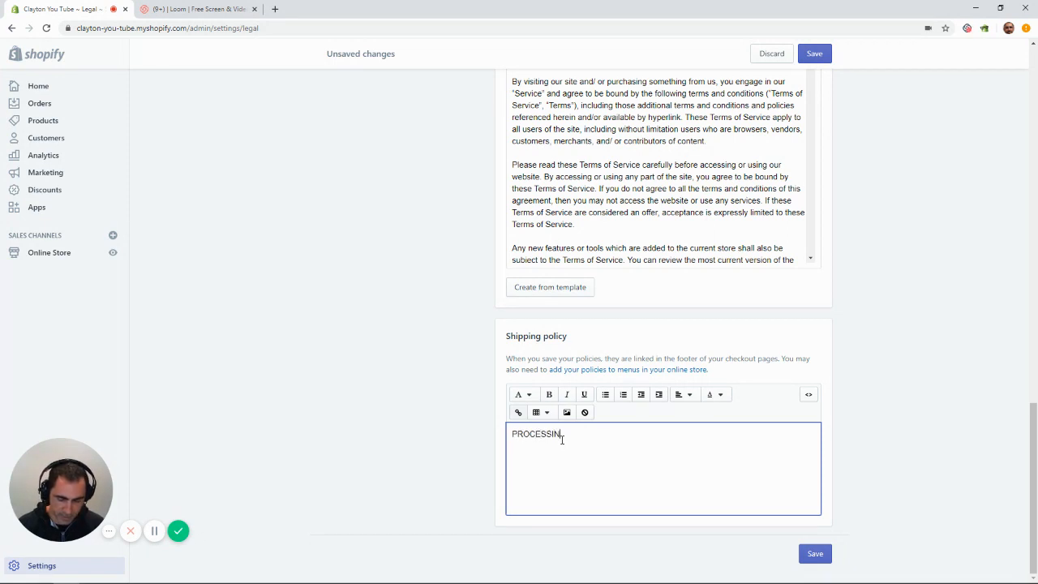
type("G TIMES")
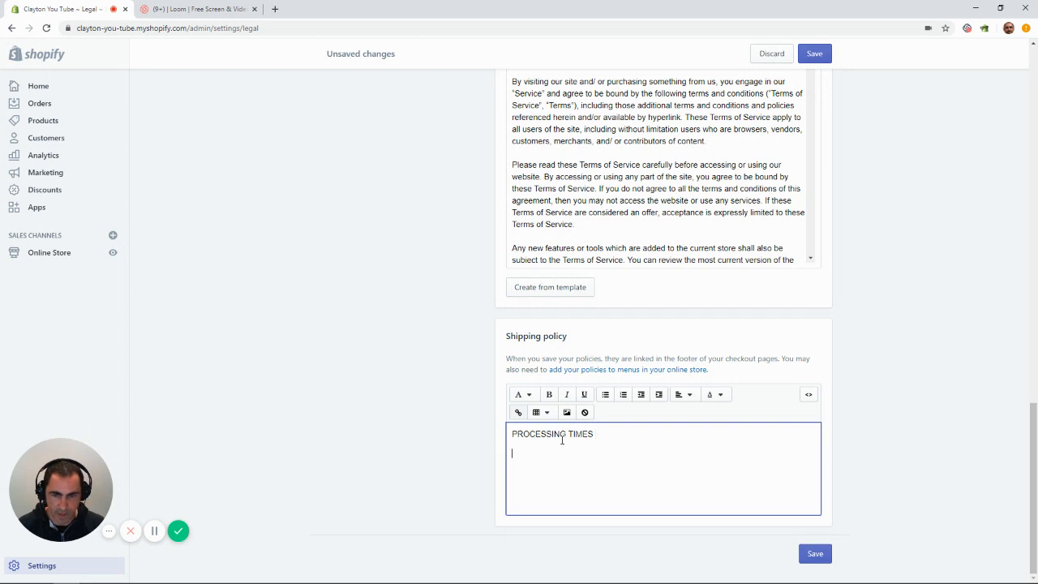
type("1")
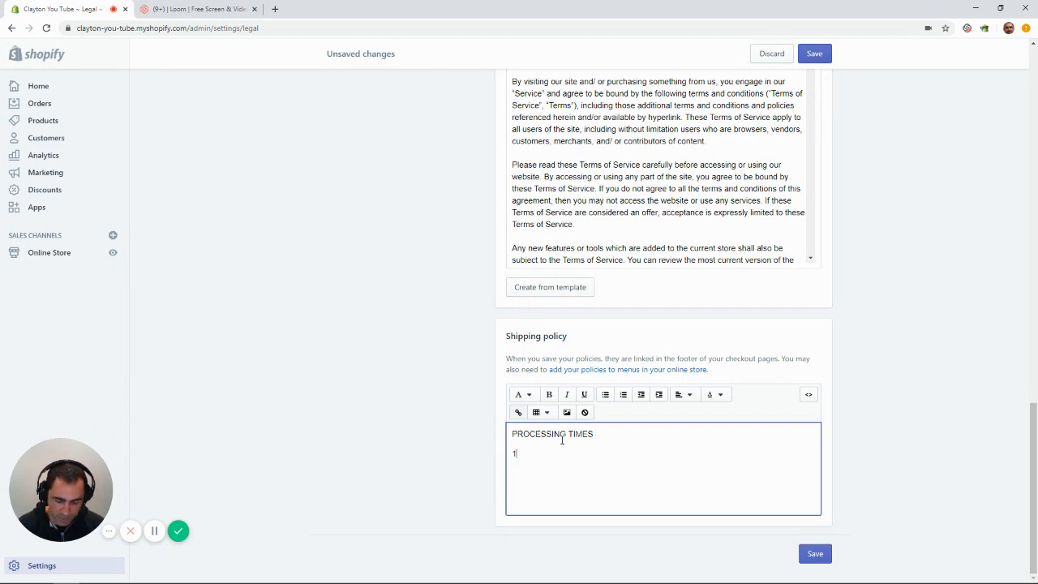
type("02 Business Days")
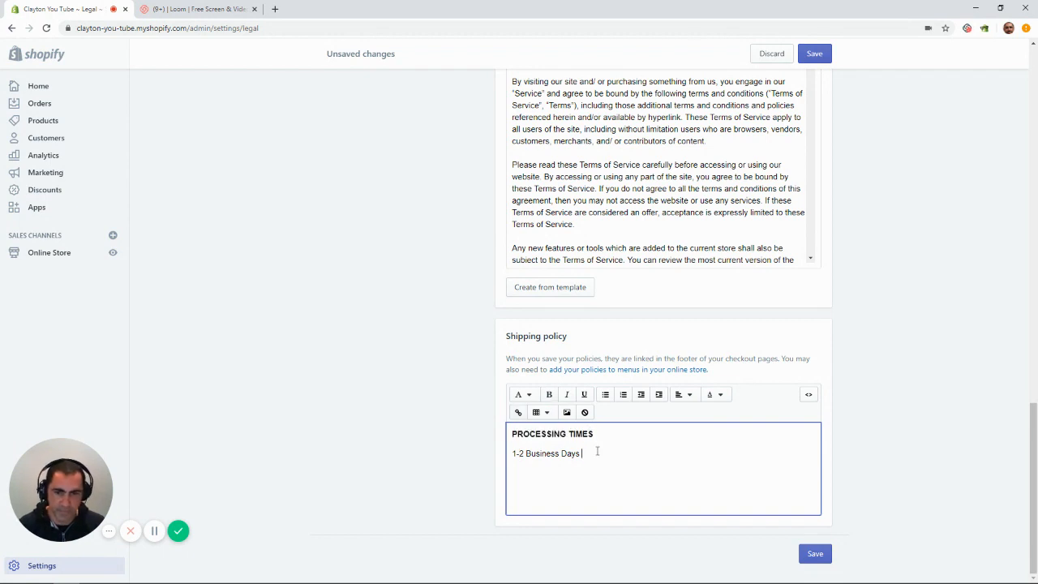
Add a DELIVERY TIMES line with 2-7 Business Days below it
key("Return")
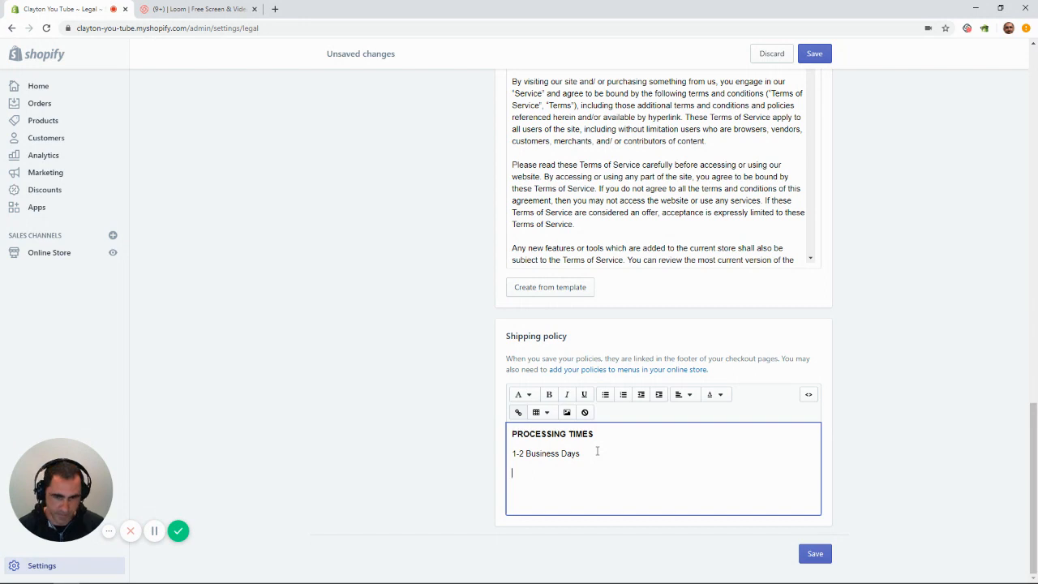
type("DELIVERY TIMES")
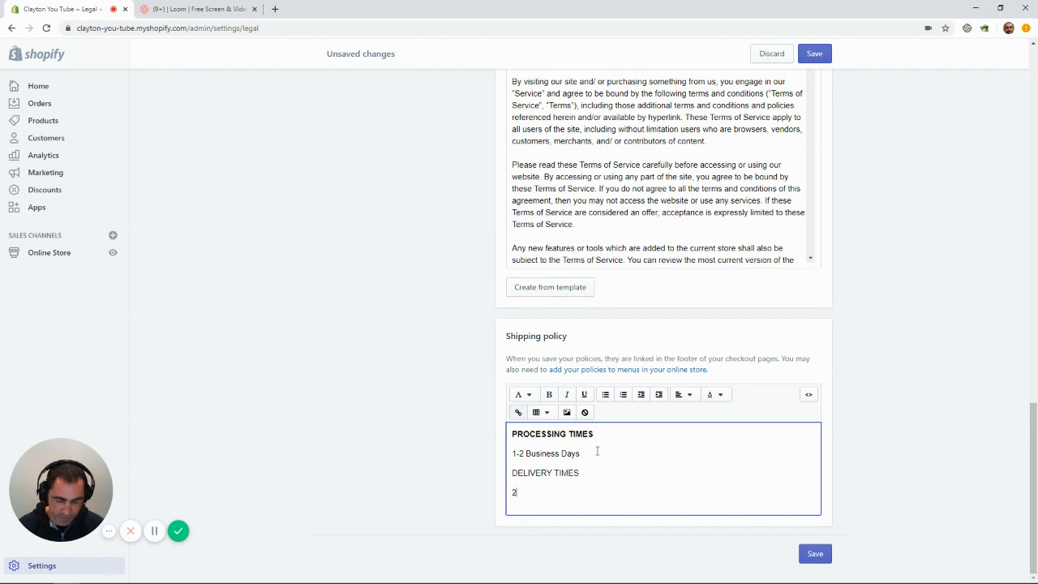
type("-7")
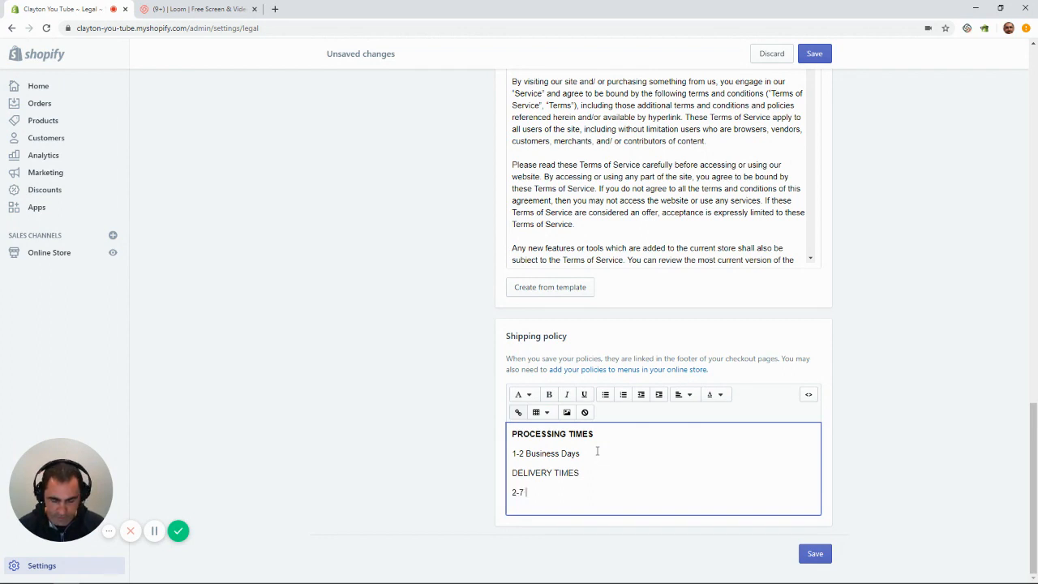
type("Busine")
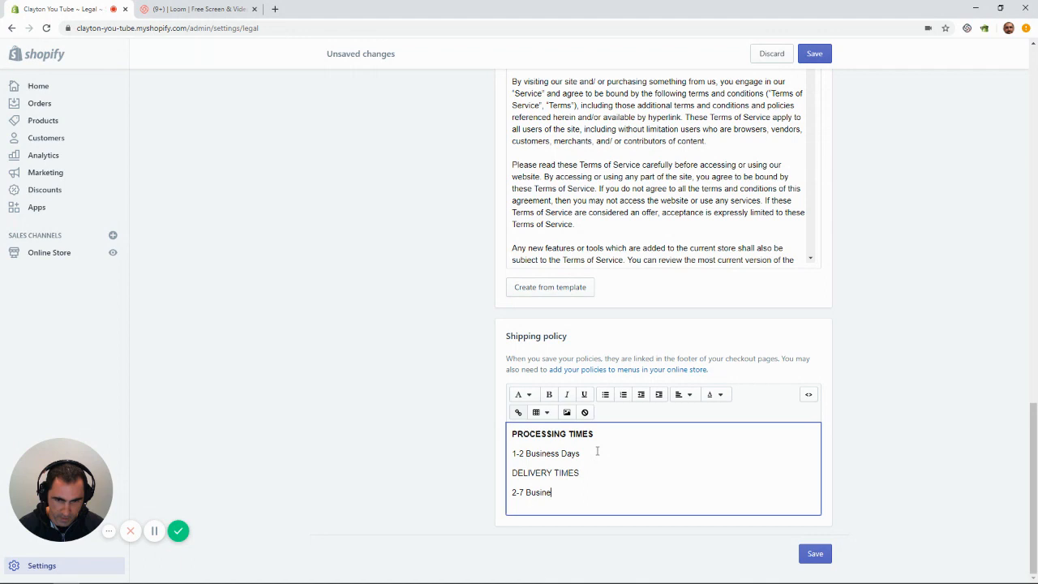
type("ss Days")
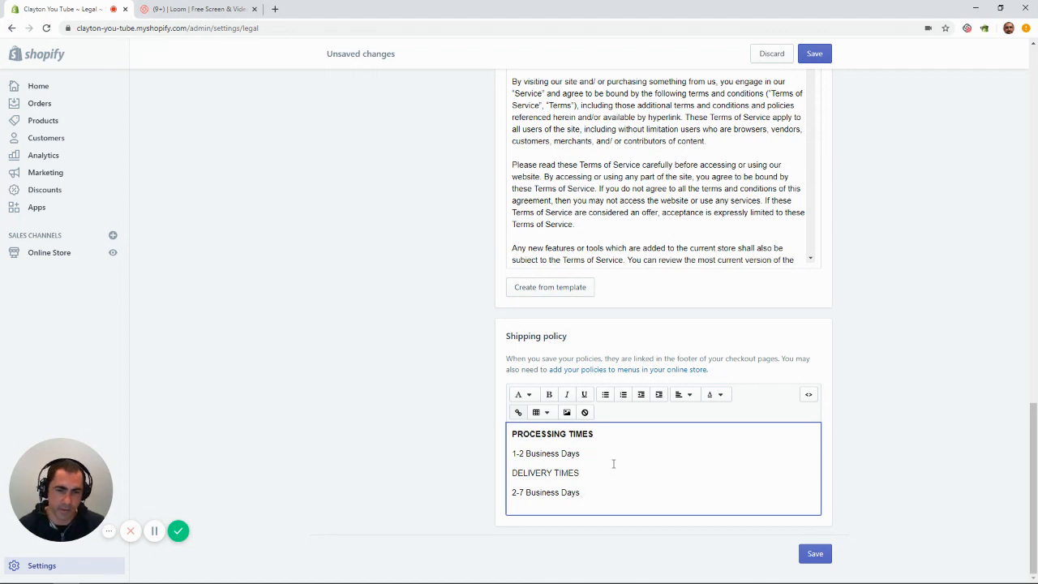
Select the DELIVERY TIMES heading so it can be made bold
double_click(545, 473)
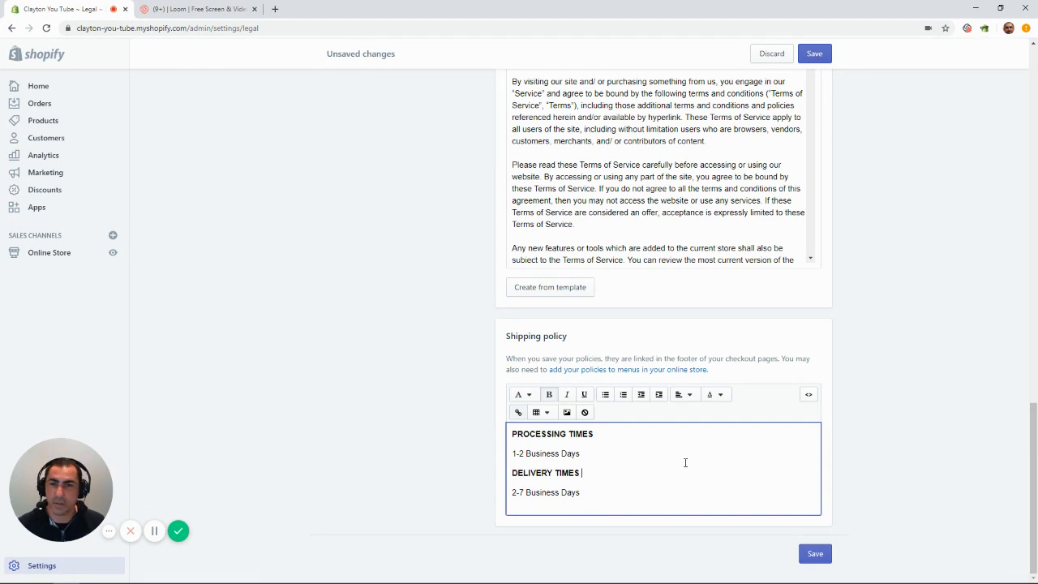
mouse_move(345, 470)
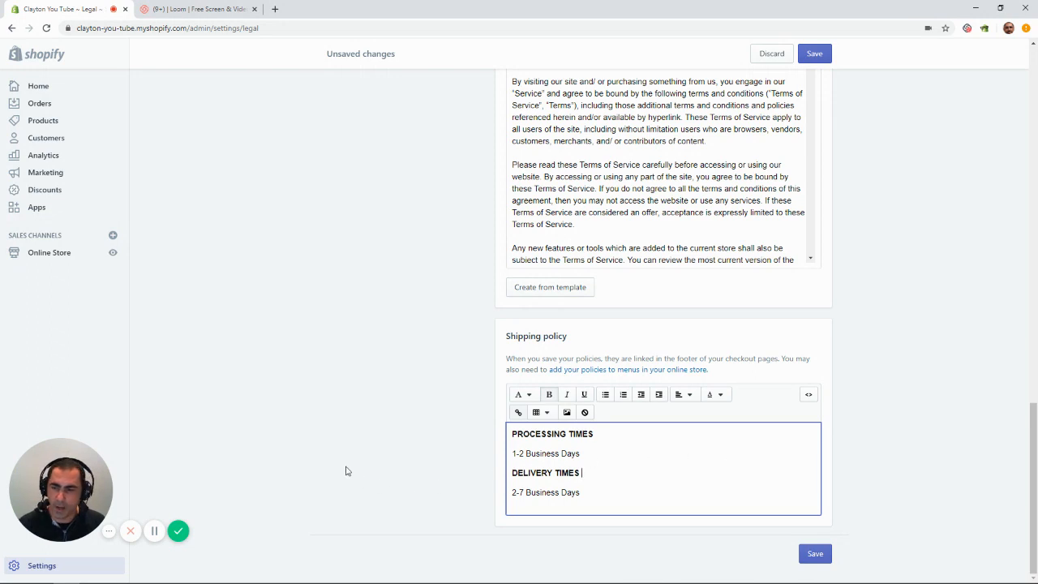
mouse_move(279, 349)
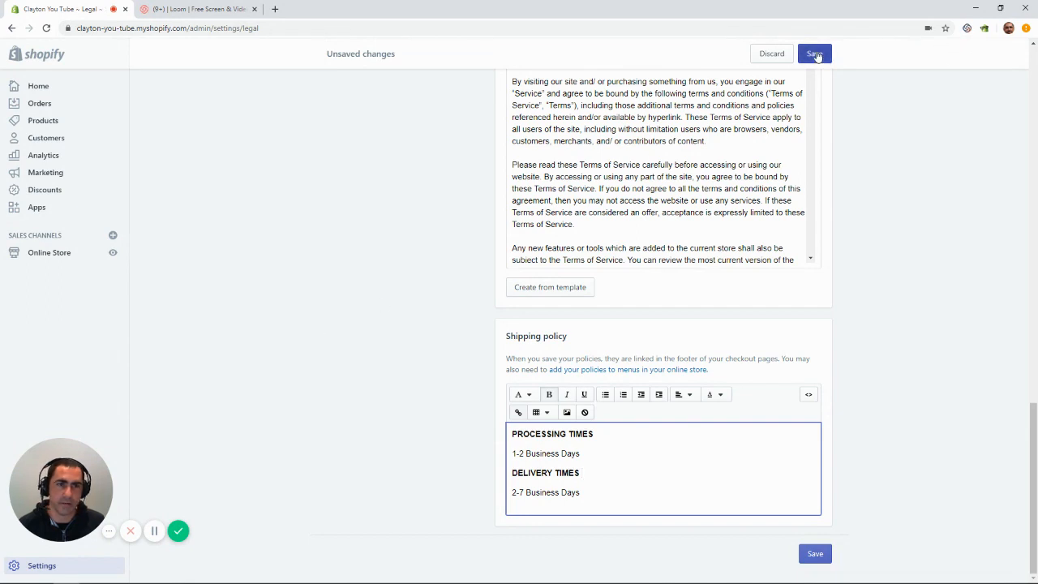
Save the legal policy pages and head to Online Store > Navigation
left_click(814, 54)
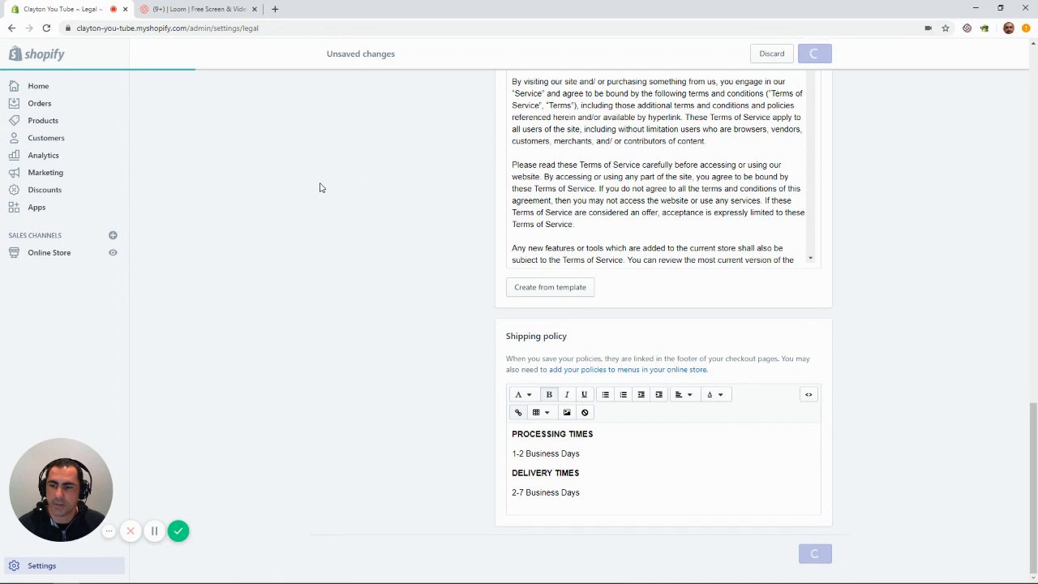
left_click(814, 52)
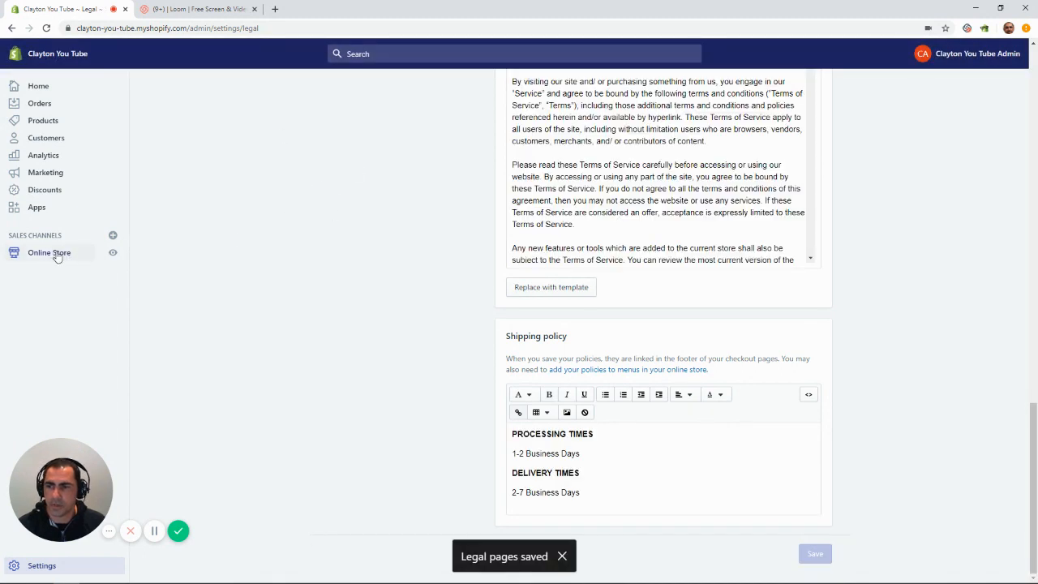
left_click(48, 253)
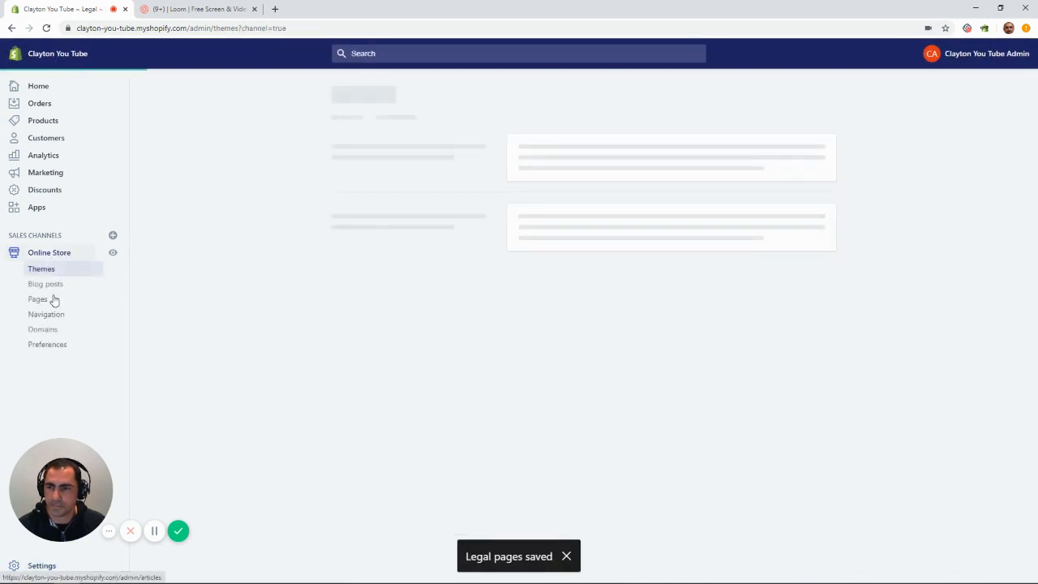
left_click(46, 315)
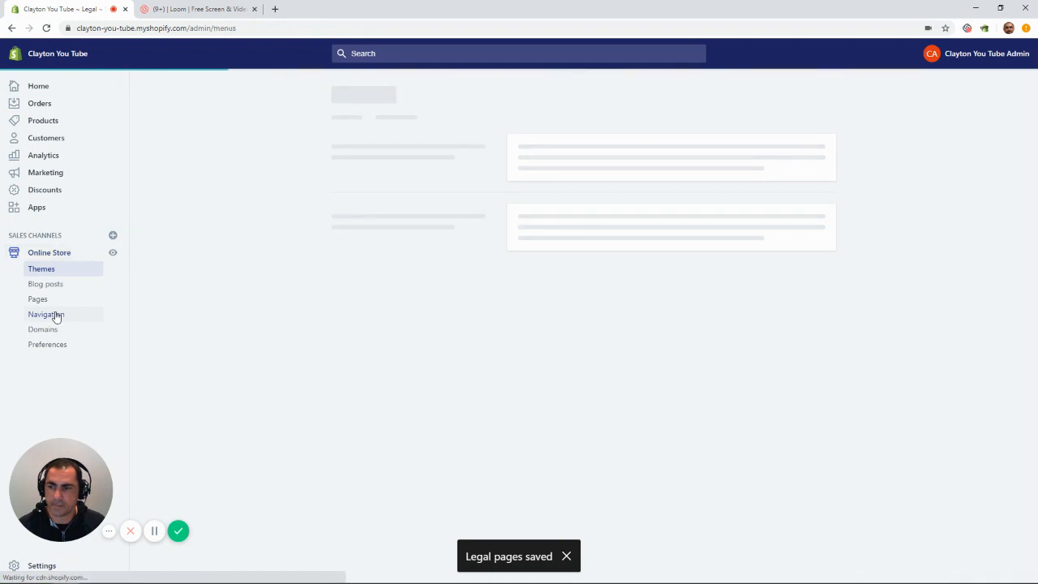
Load the Navigation page listing the Footer menu and Main menu
left_click(46, 315)
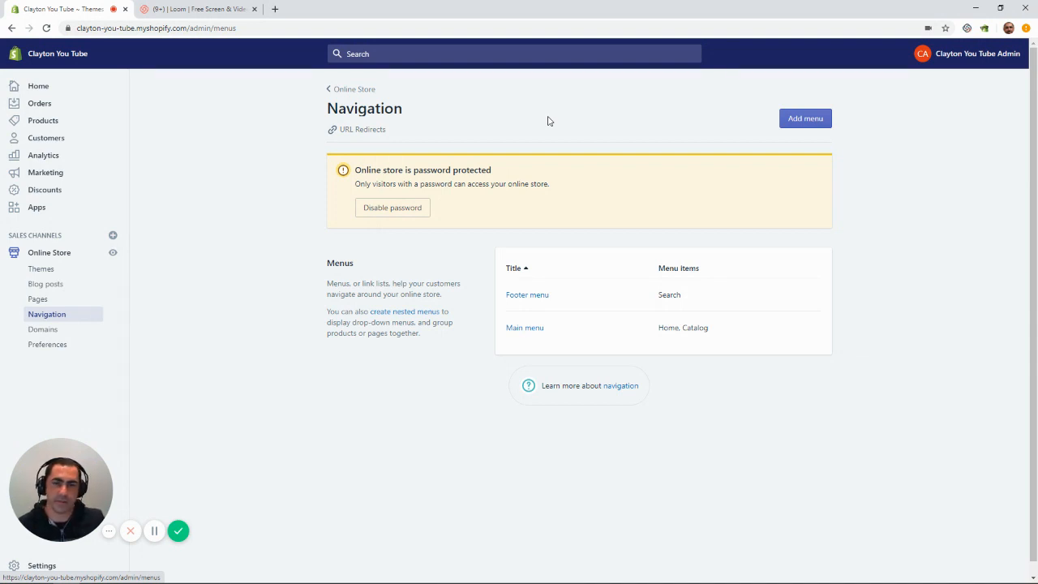
mouse_move(541, 149)
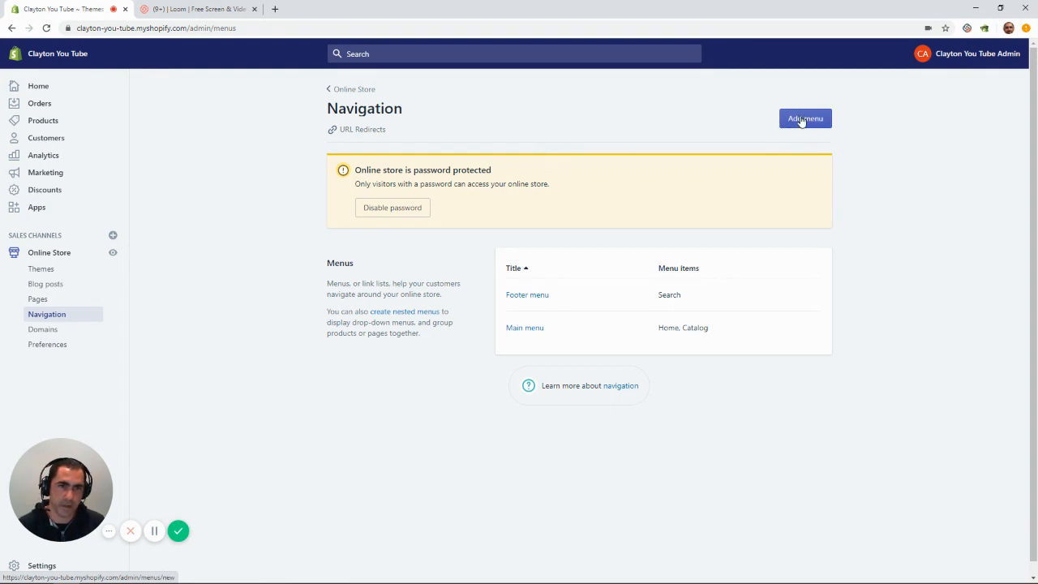
Create a new menu titled Policy Pages with a Privacy Policy link item
left_click(804, 118)
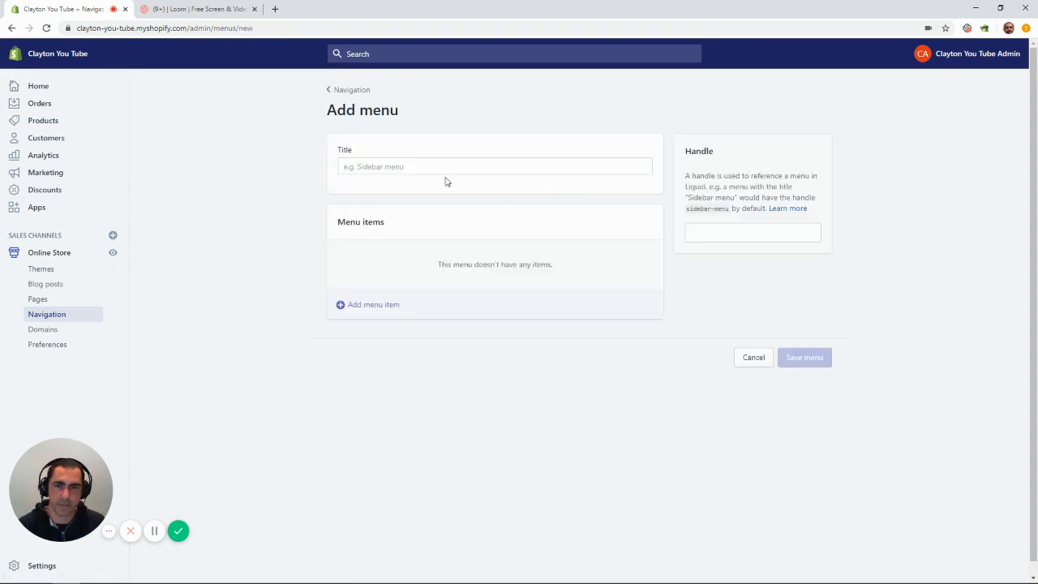
type("P")
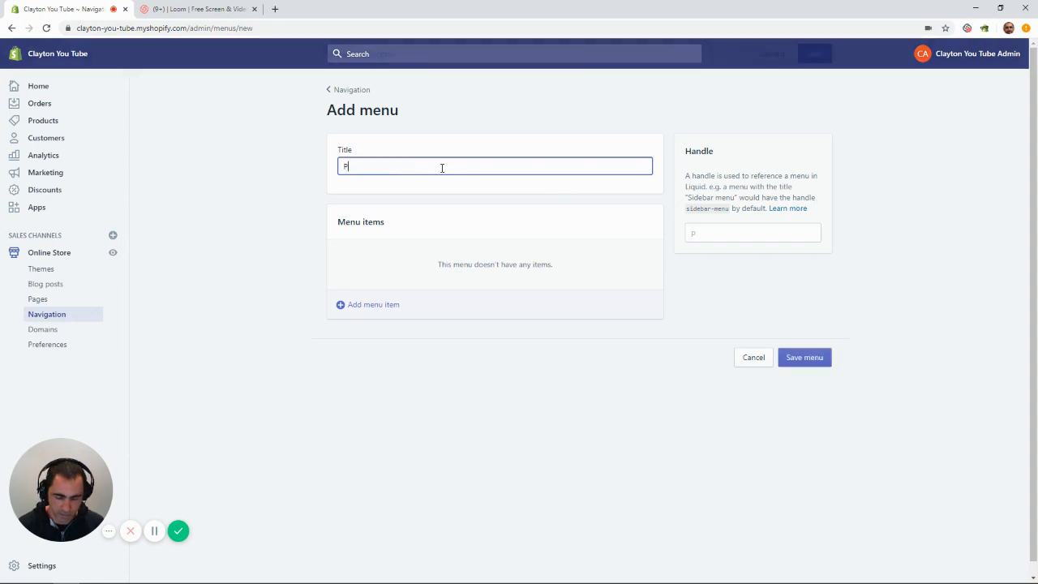
type("olicy Pa")
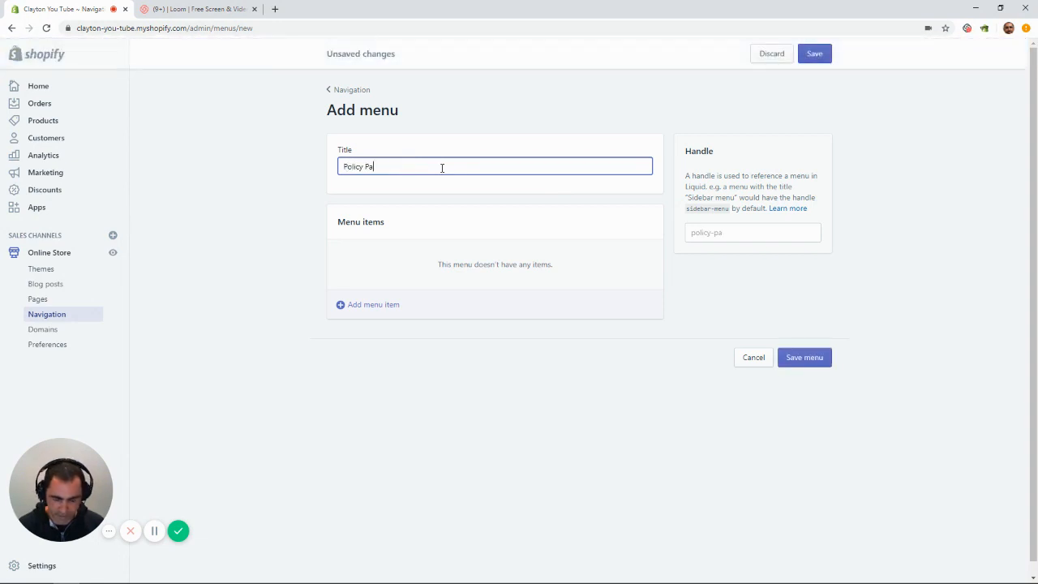
type("ges")
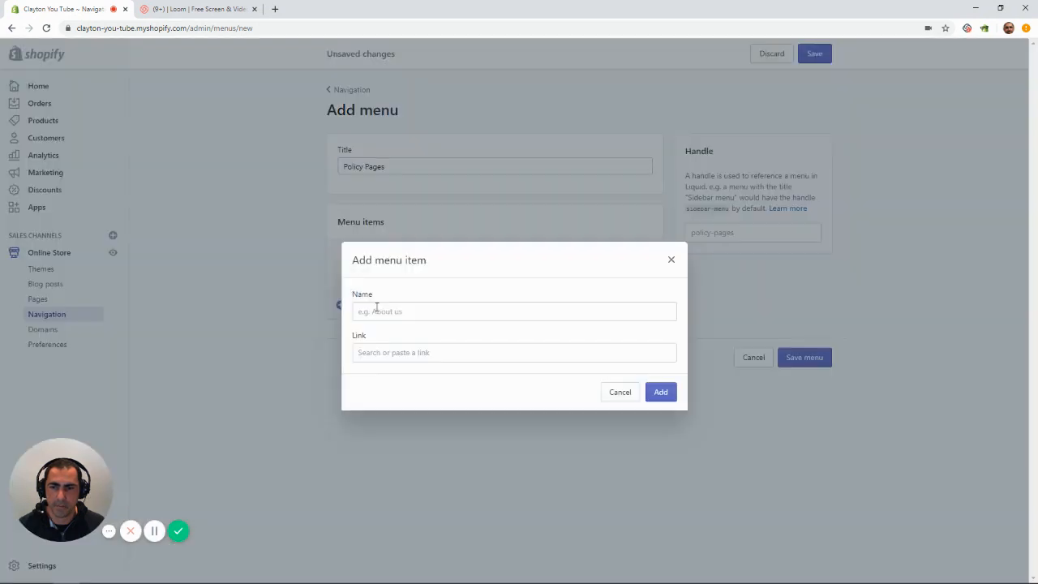
left_click(512, 352)
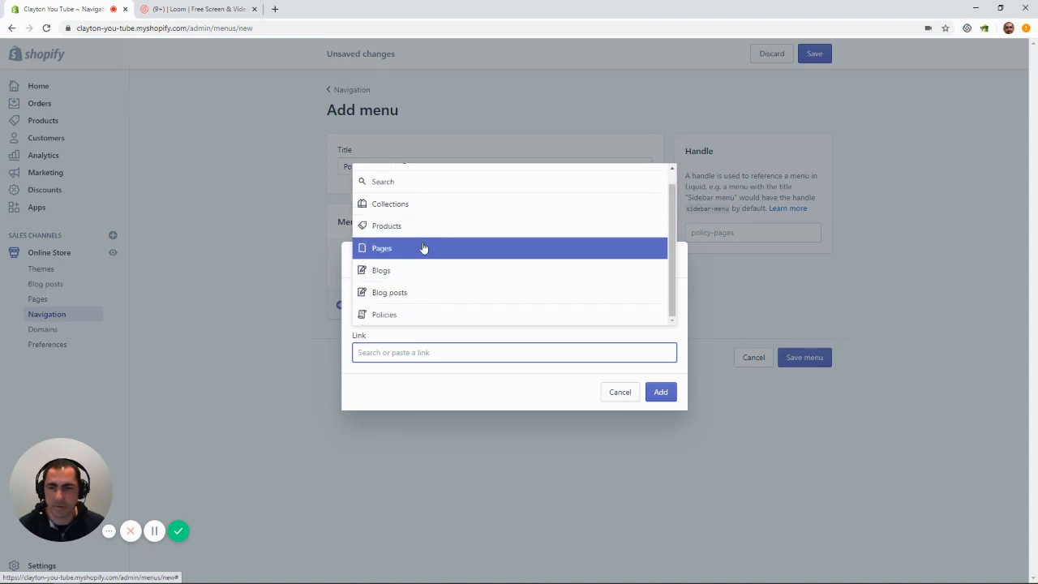
left_click(381, 248)
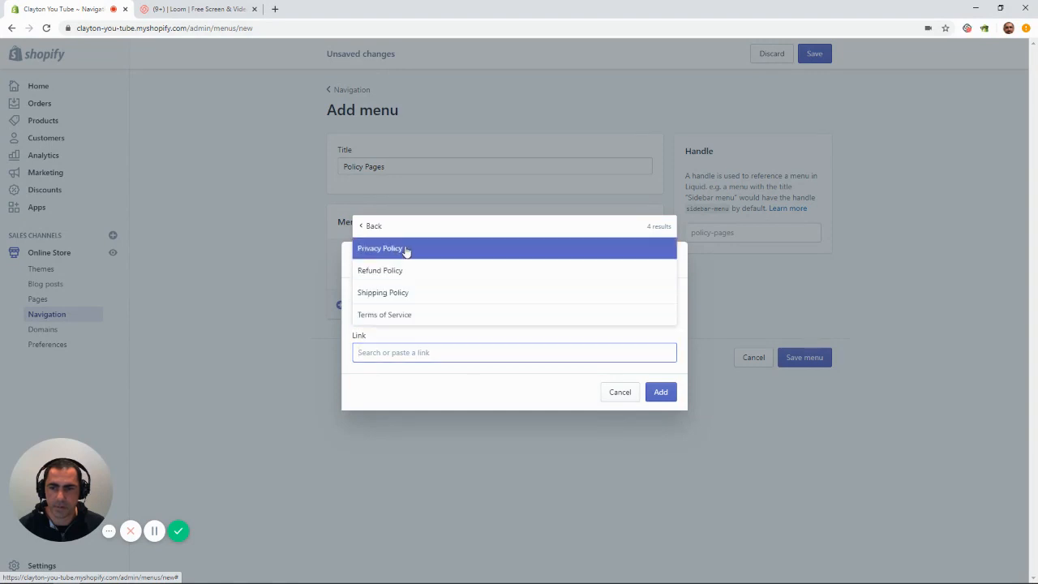
left_click(379, 248)
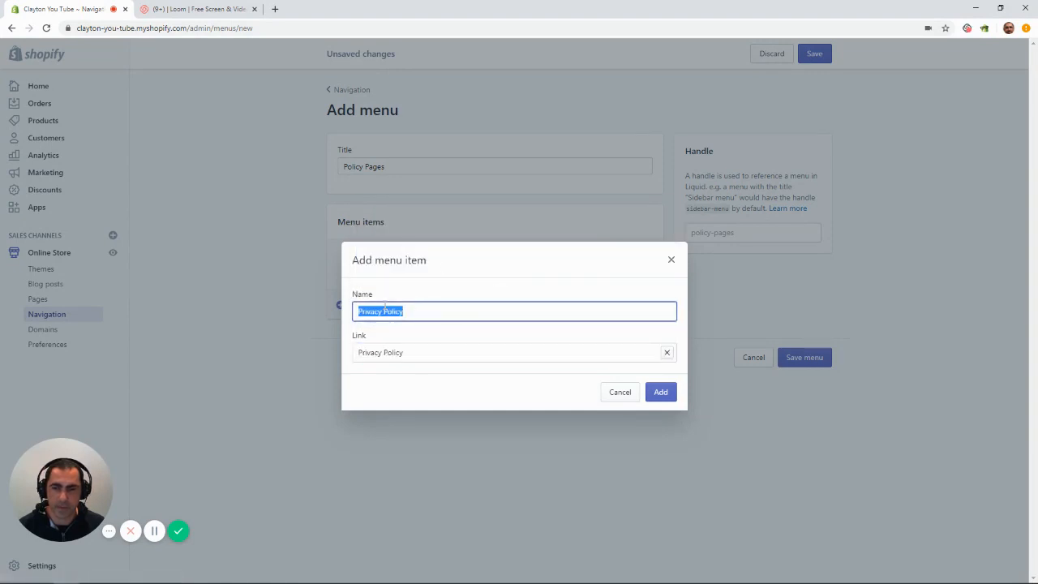
left_click(660, 390)
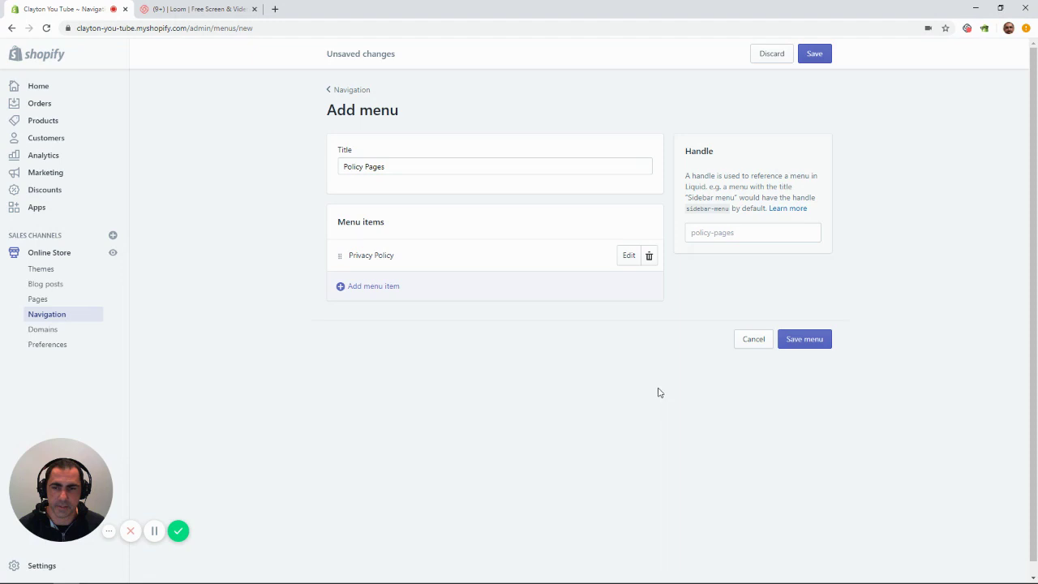
Add Terms of Service, Refund Policy and Shipping Policy items, then save the menu
left_click(373, 286)
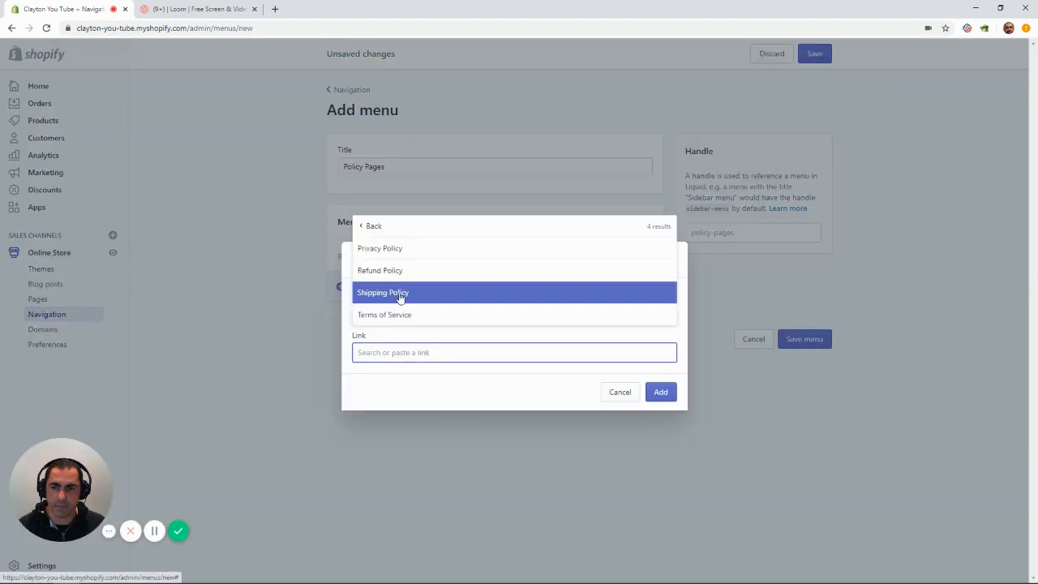
left_click(385, 315)
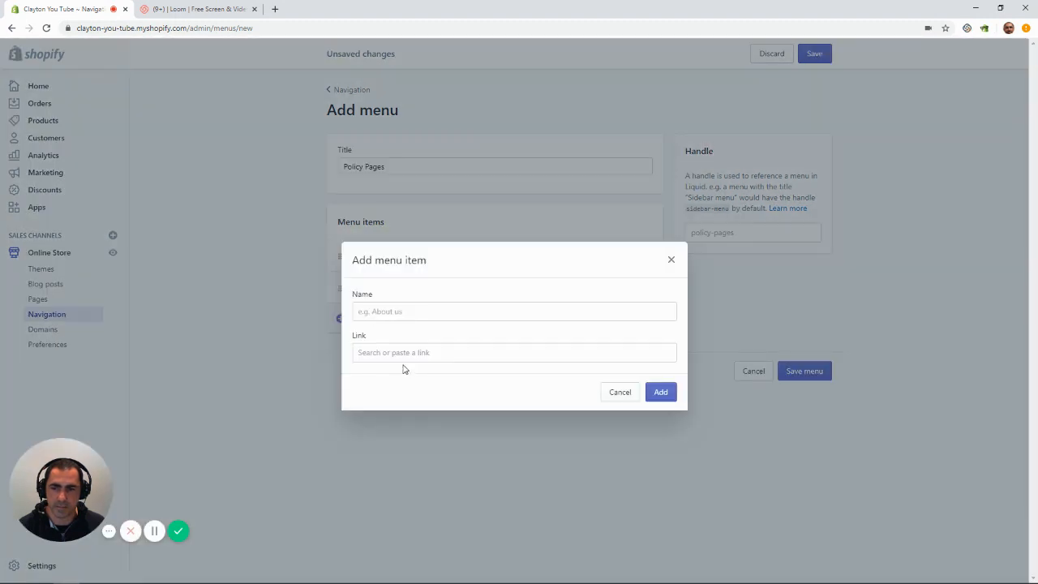
left_click(514, 352)
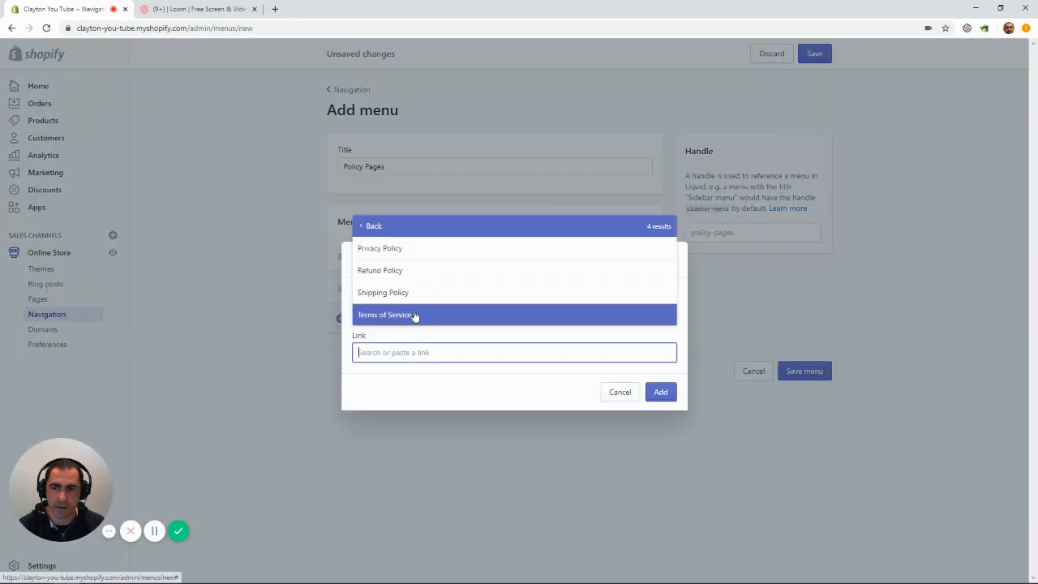
left_click(379, 270)
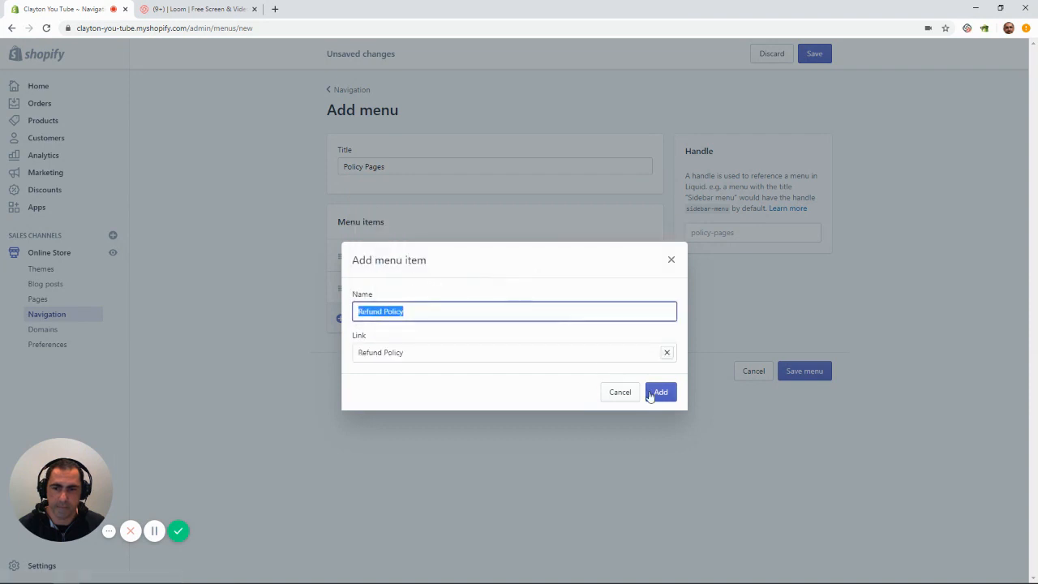
left_click(660, 391)
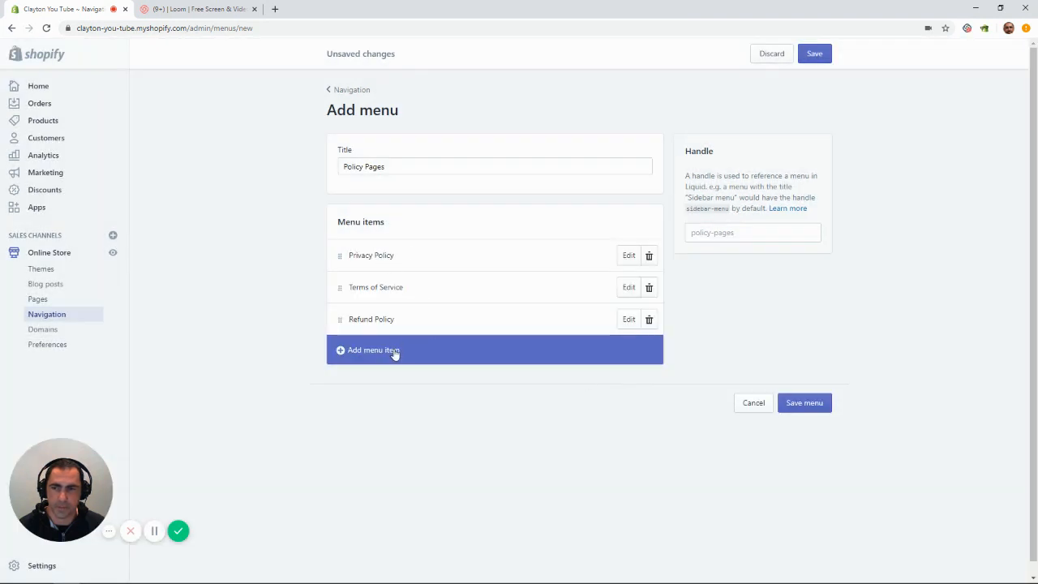
left_click(373, 350)
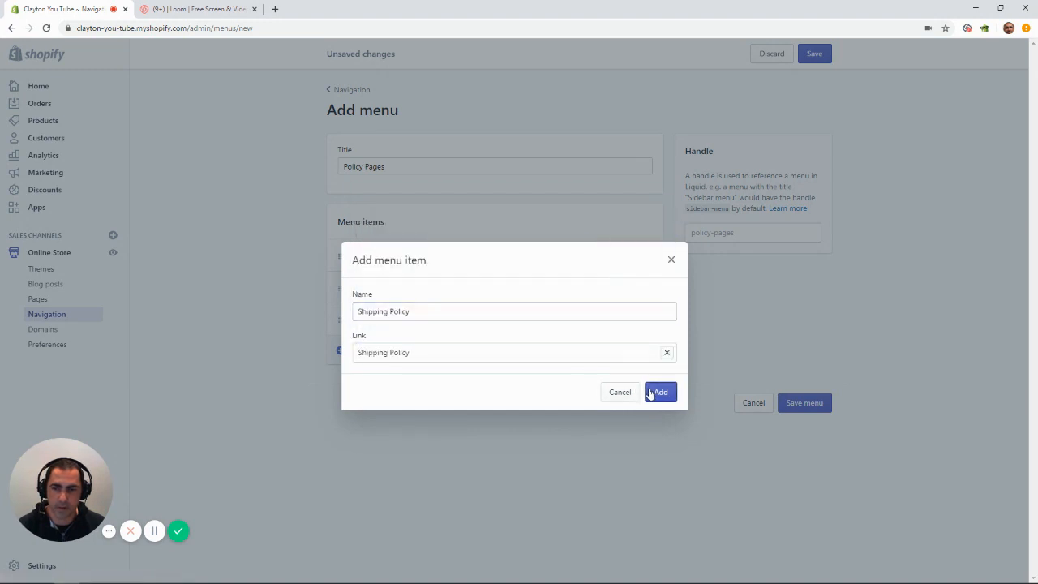
left_click(658, 391)
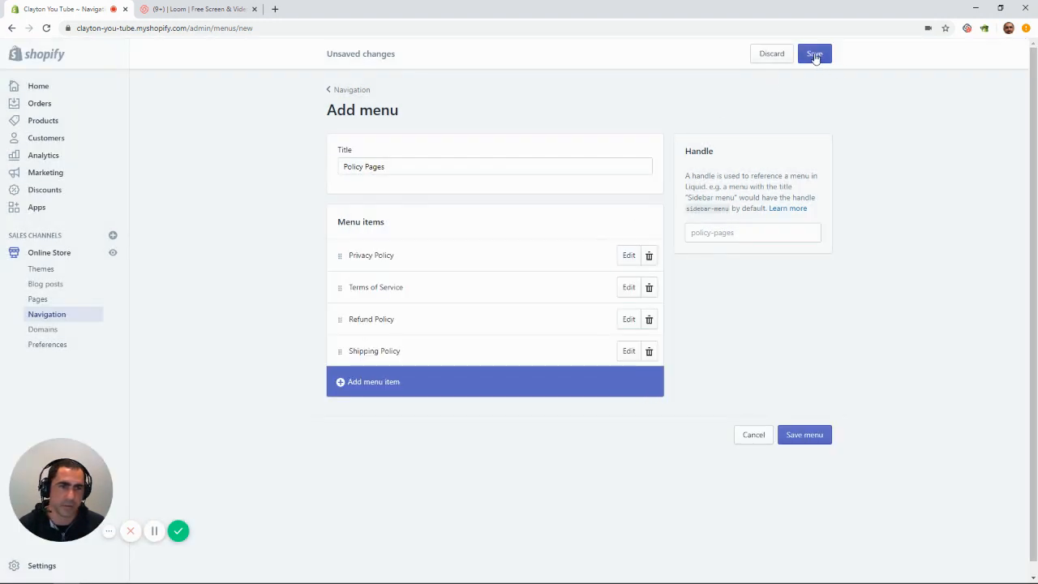
left_click(814, 53)
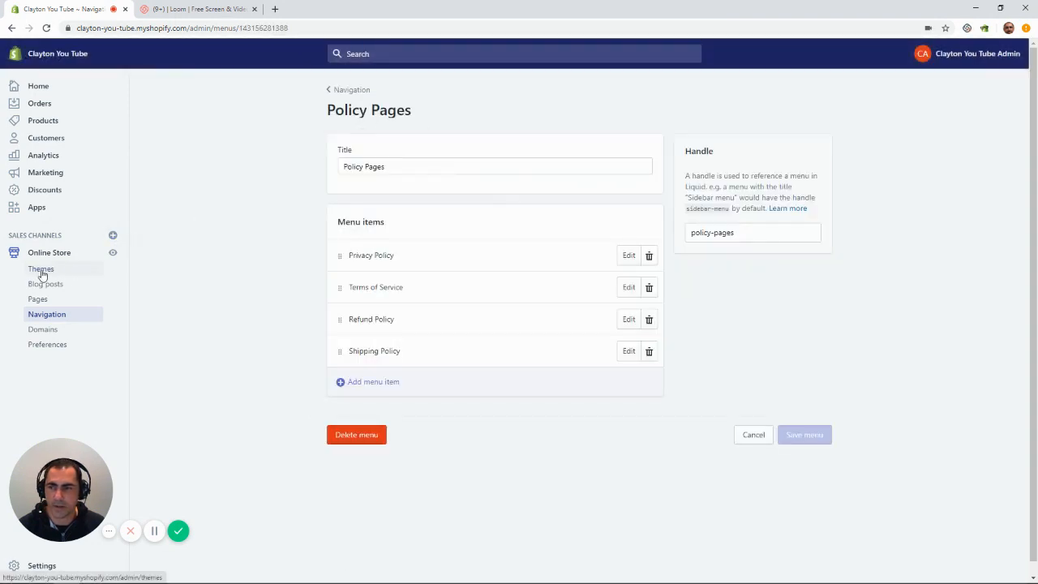
Go to Themes and start customizing the current Debutify 2.0.2 theme
left_click(42, 270)
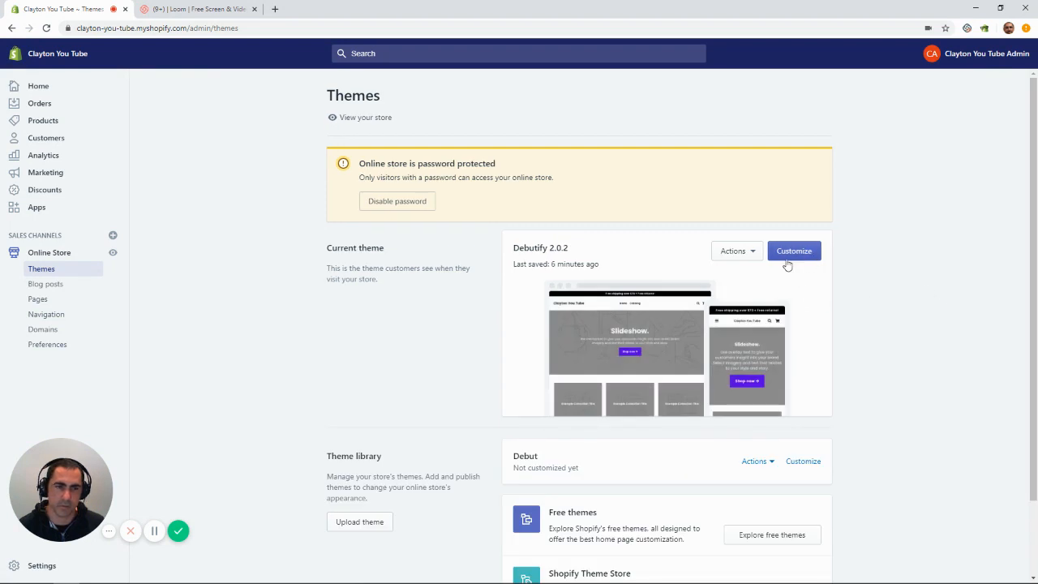
left_click(795, 250)
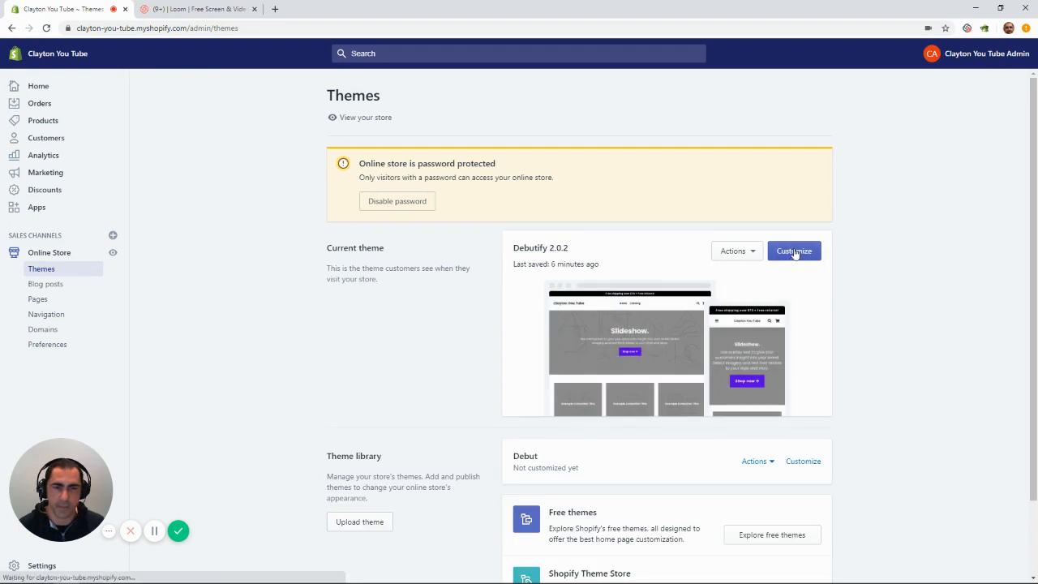
left_click(794, 250)
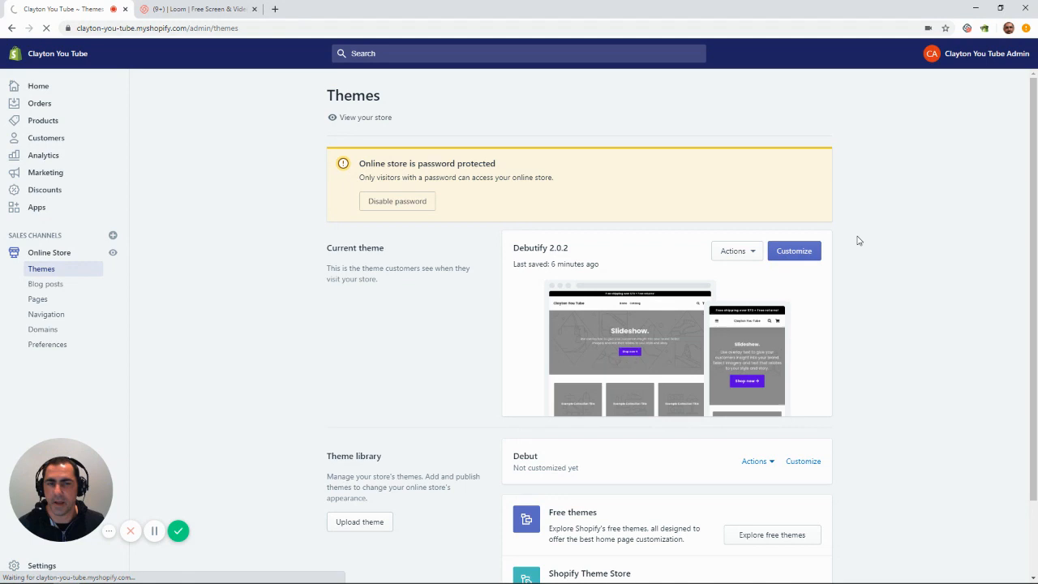
left_click(795, 250)
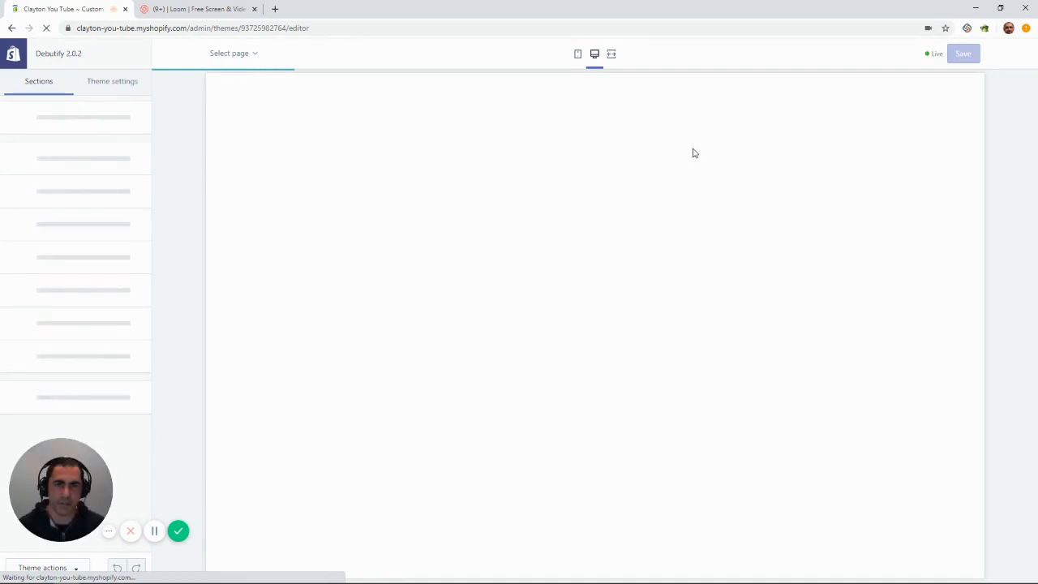
mouse_move(233, 174)
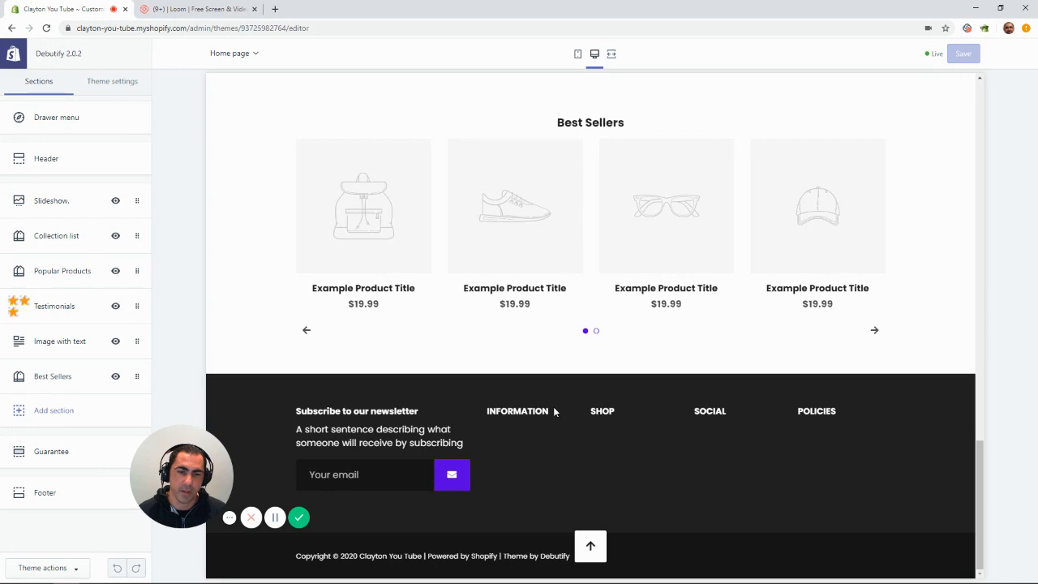
mouse_move(599, 412)
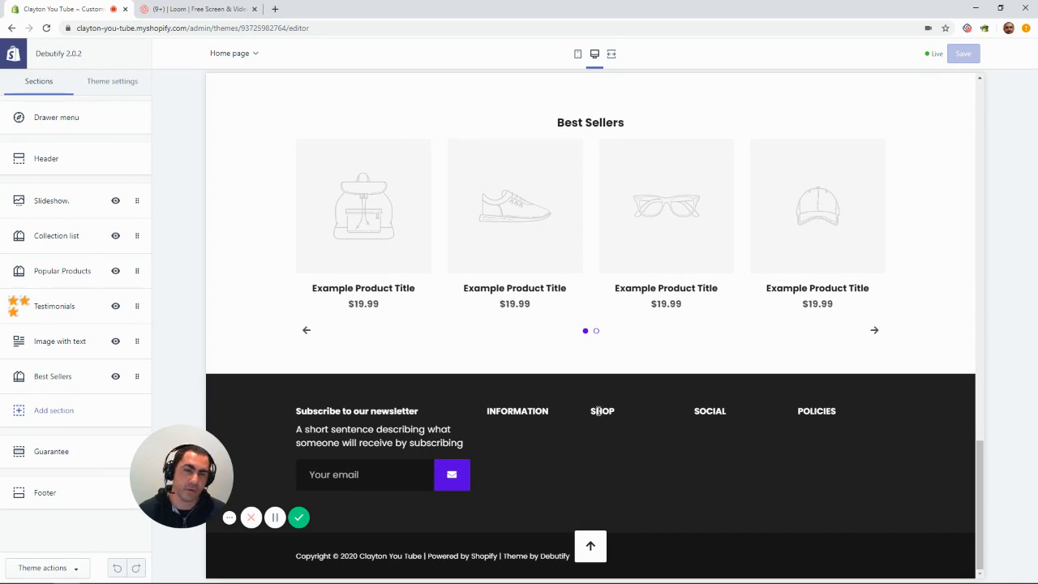
mouse_move(600, 428)
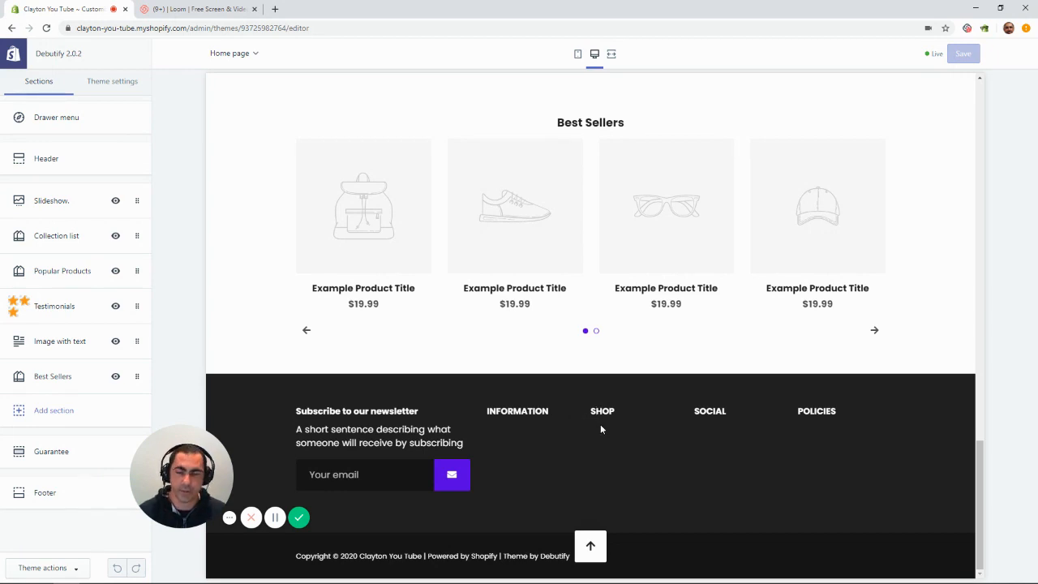
mouse_move(684, 443)
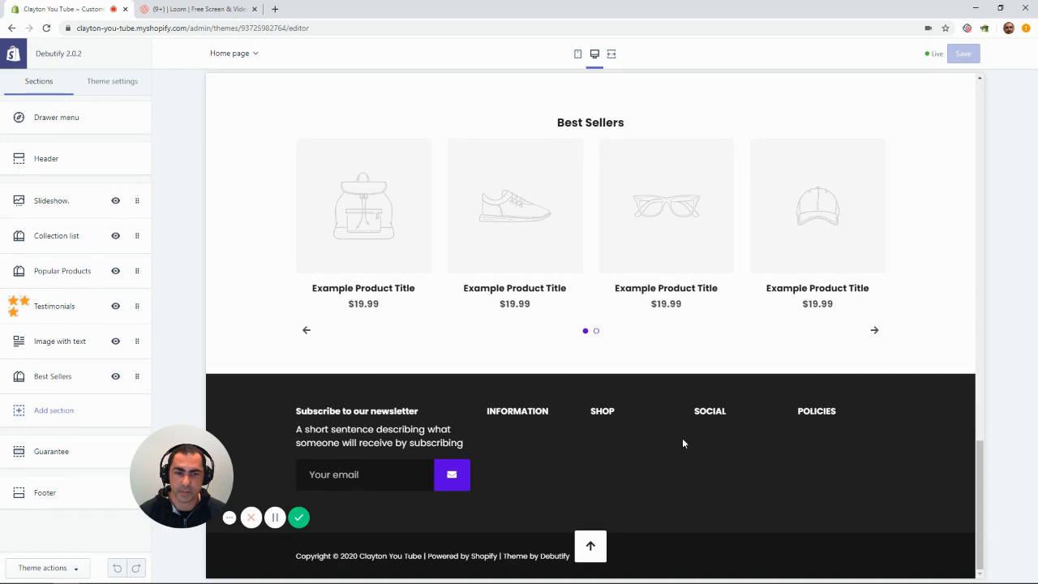
mouse_move(828, 454)
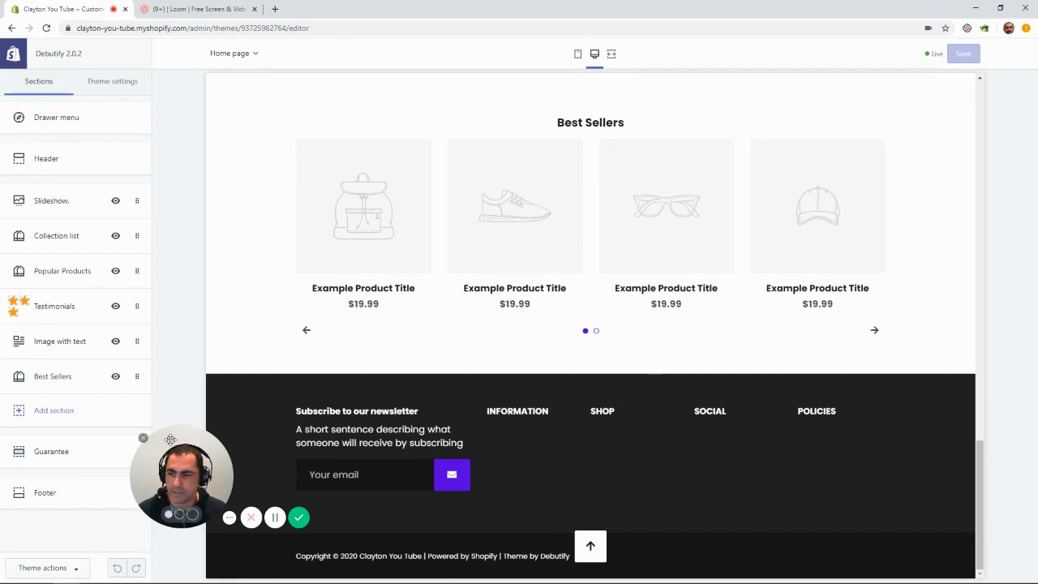
Assign the Policy Pages menu to the footer's POLICIES column so the four policy links show
left_click(46, 493)
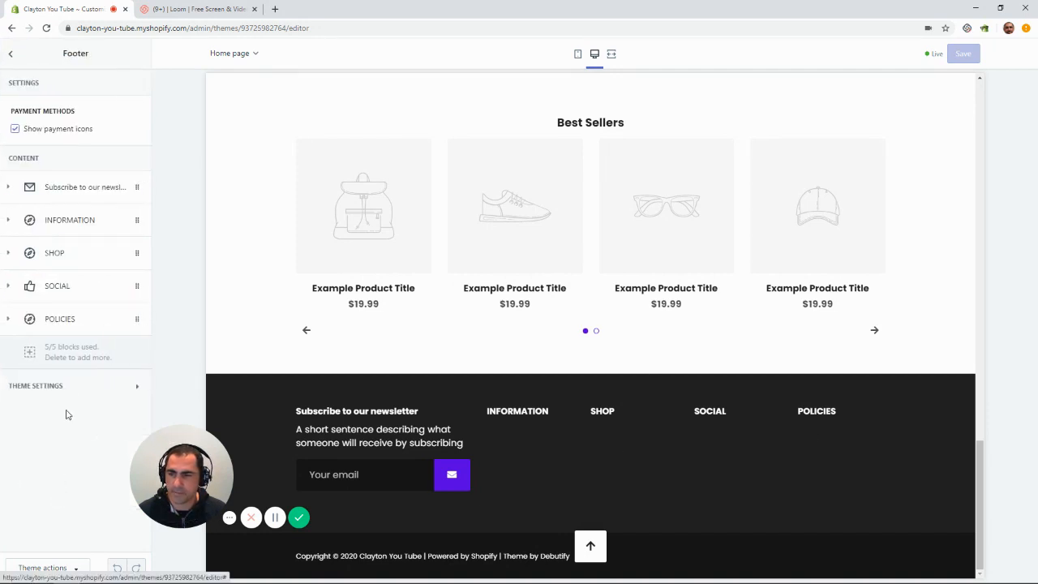
mouse_move(58, 318)
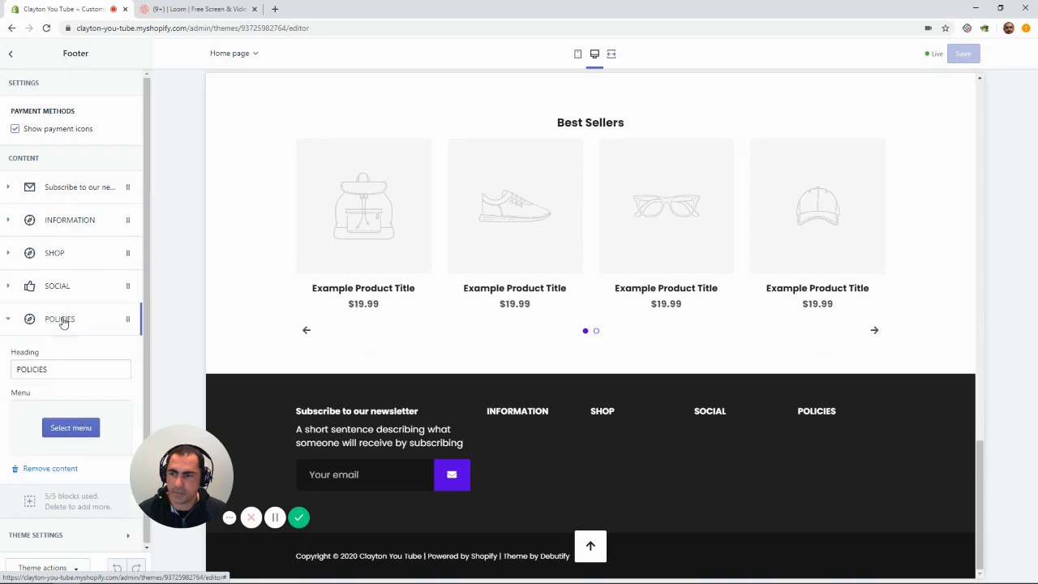
left_click(71, 428)
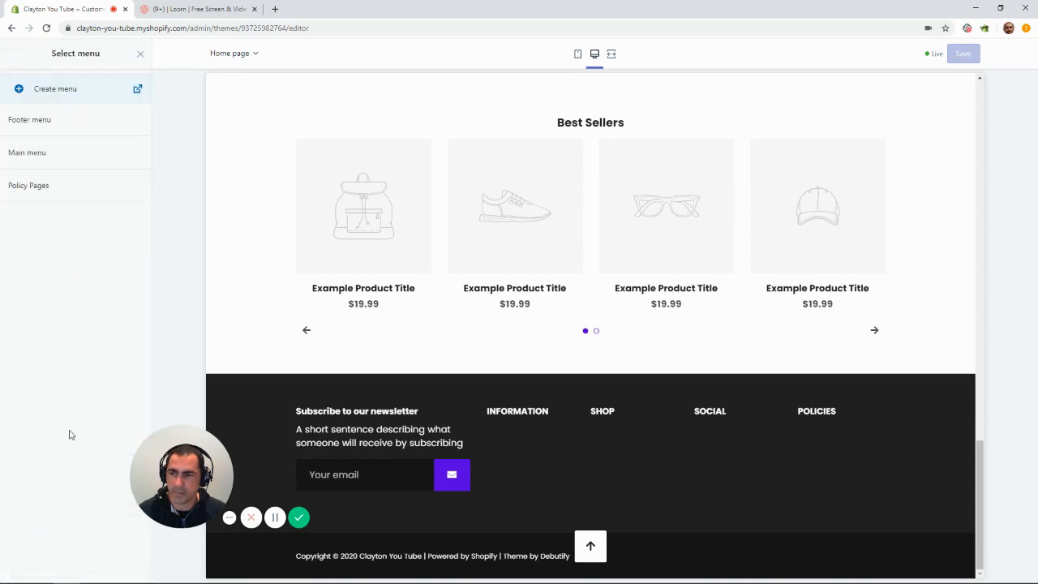
left_click(29, 185)
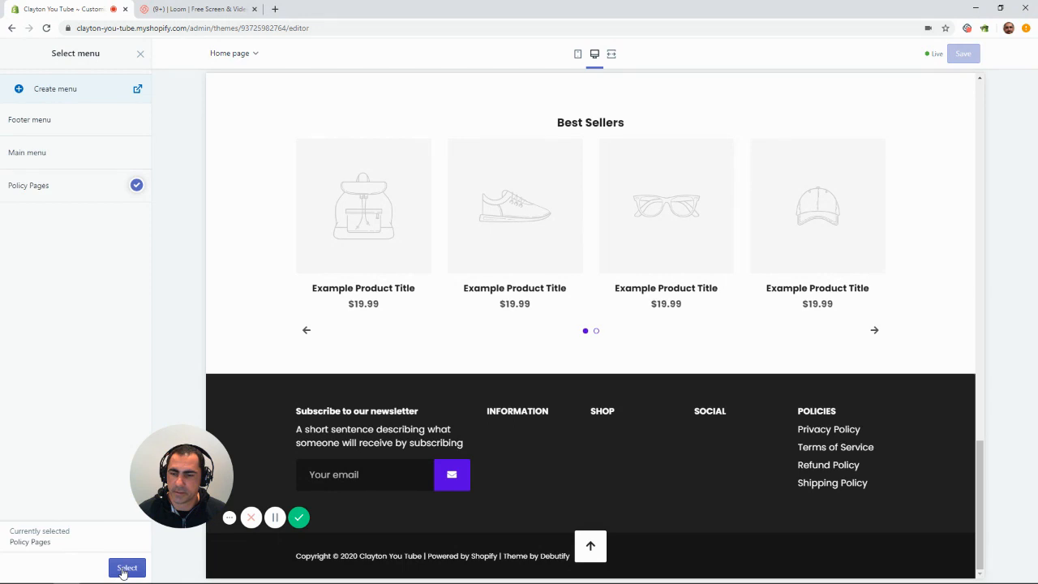
left_click(126, 567)
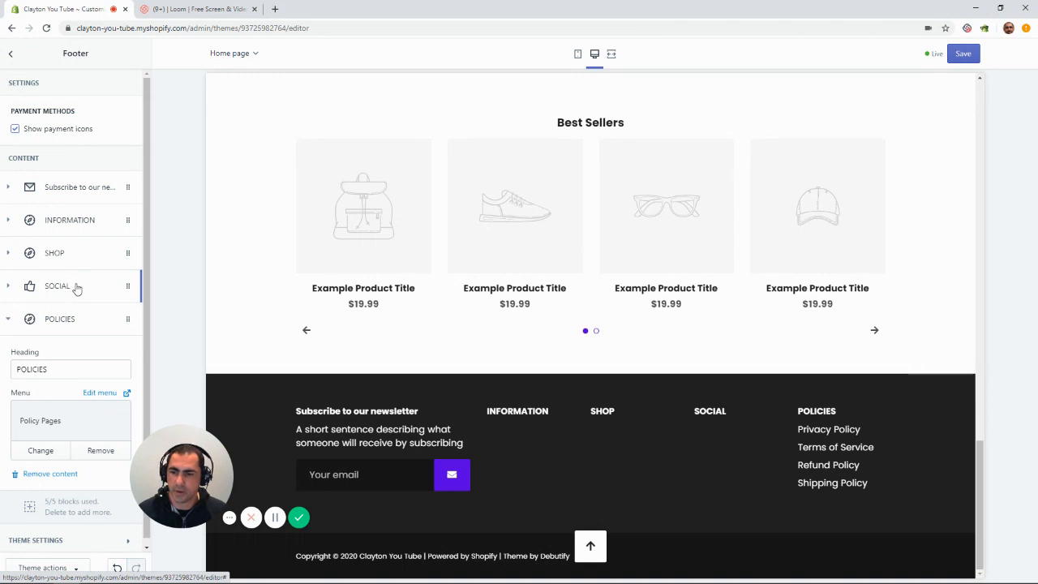
mouse_move(77, 220)
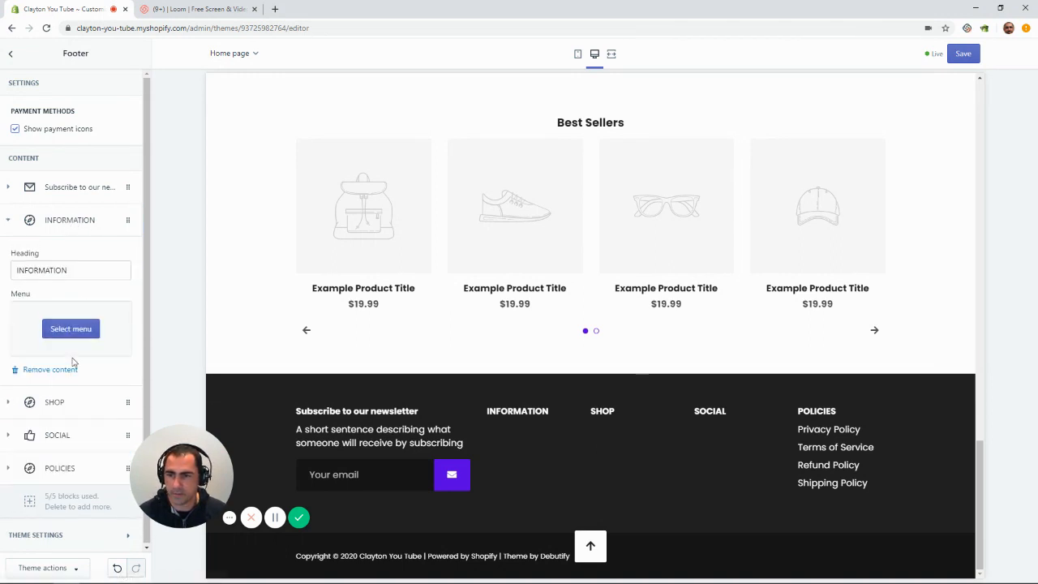
Remove the old INFORMATION block and add a new Menu block to the footer
left_click(49, 370)
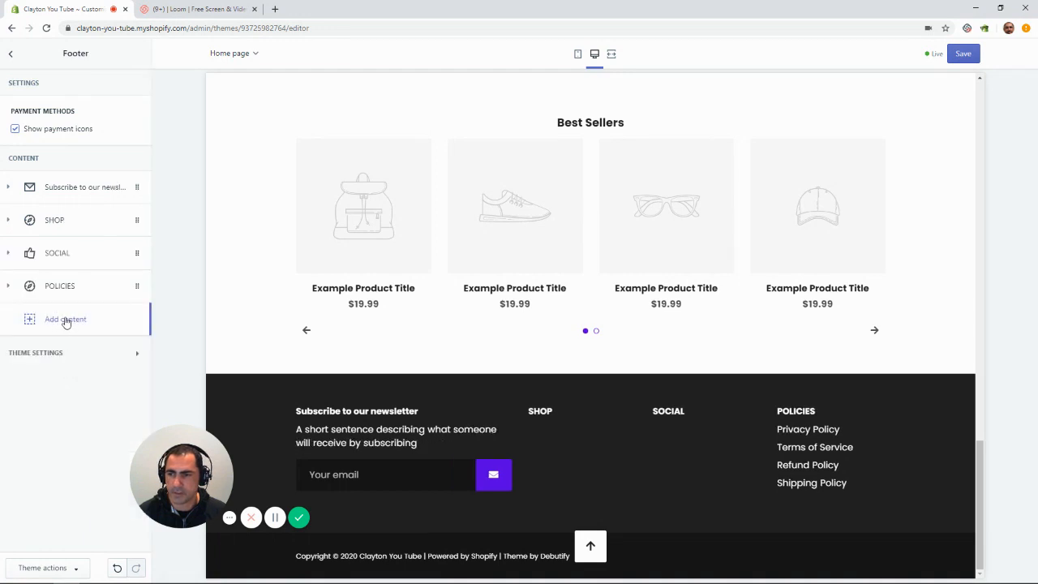
left_click(65, 318)
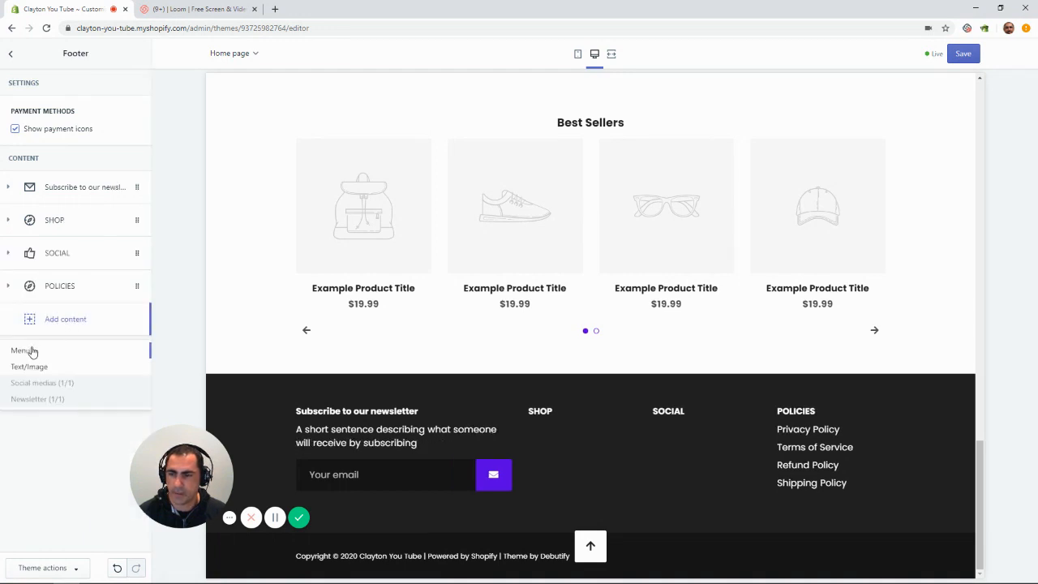
left_click(24, 350)
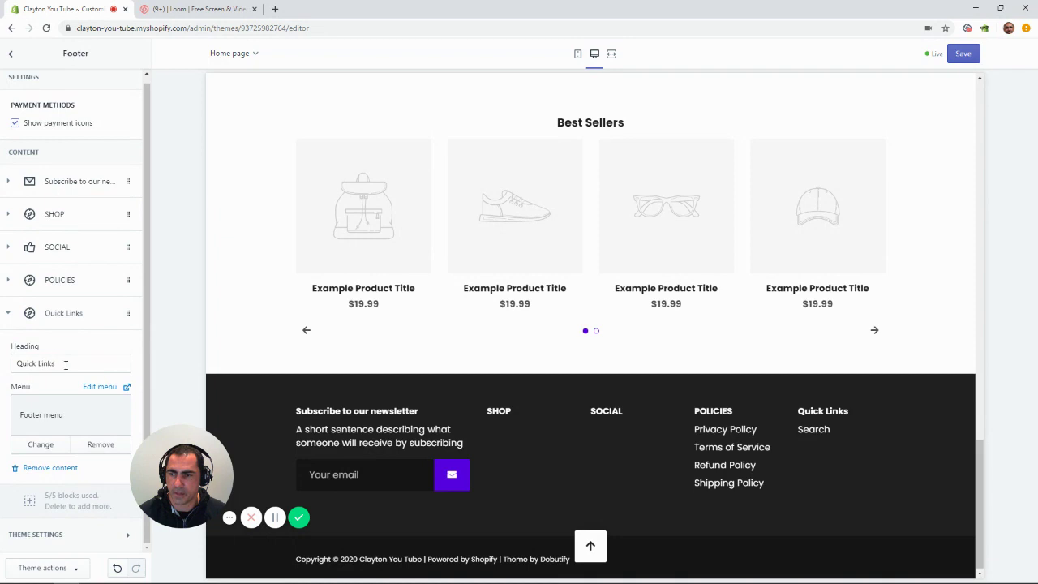
Retitle the new block 'INFORMATION' and start changing its menu to Policy Pages
triple_click(71, 363)
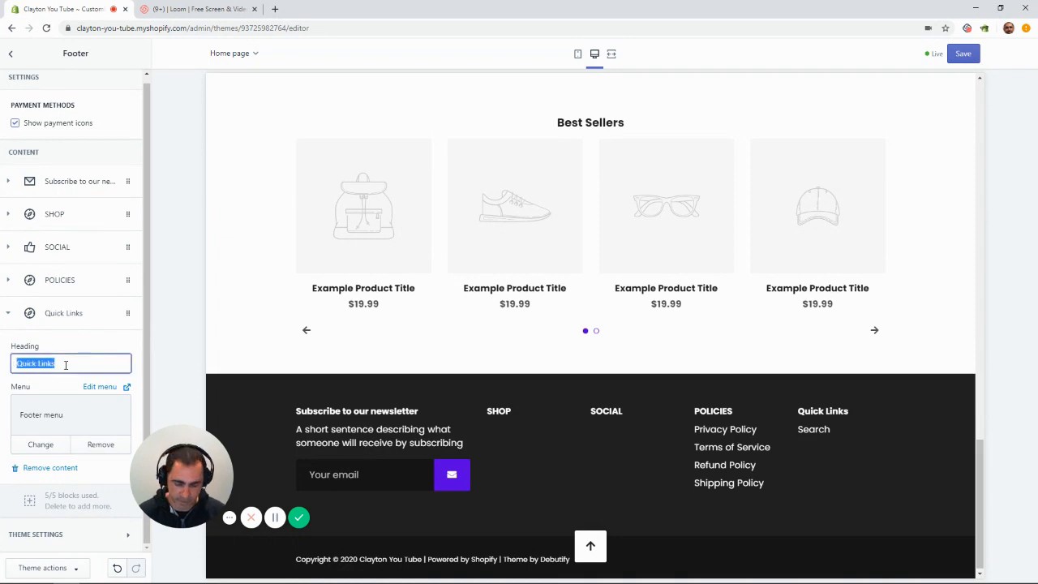
type("INFORM")
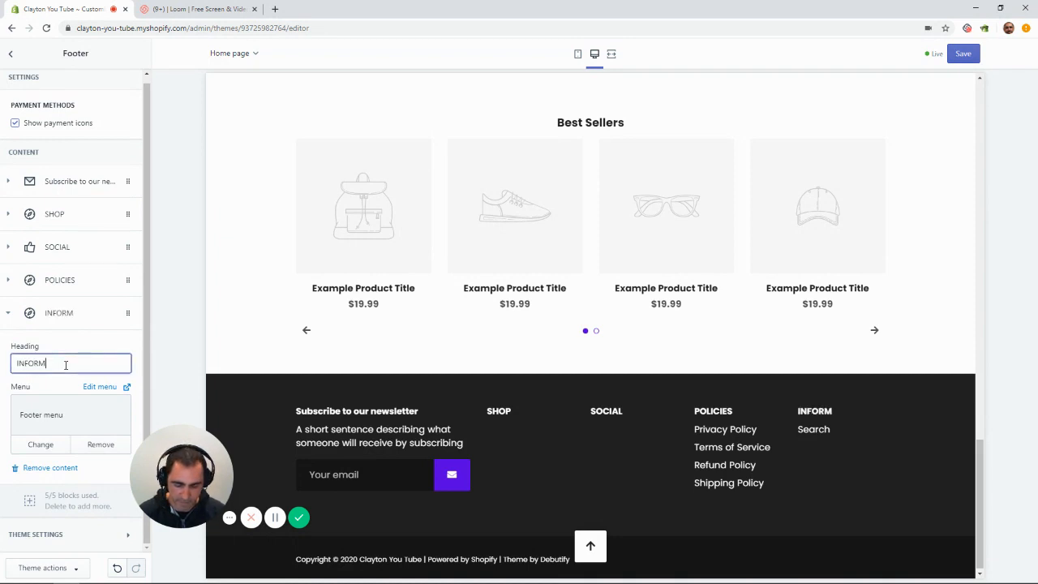
type("ATION")
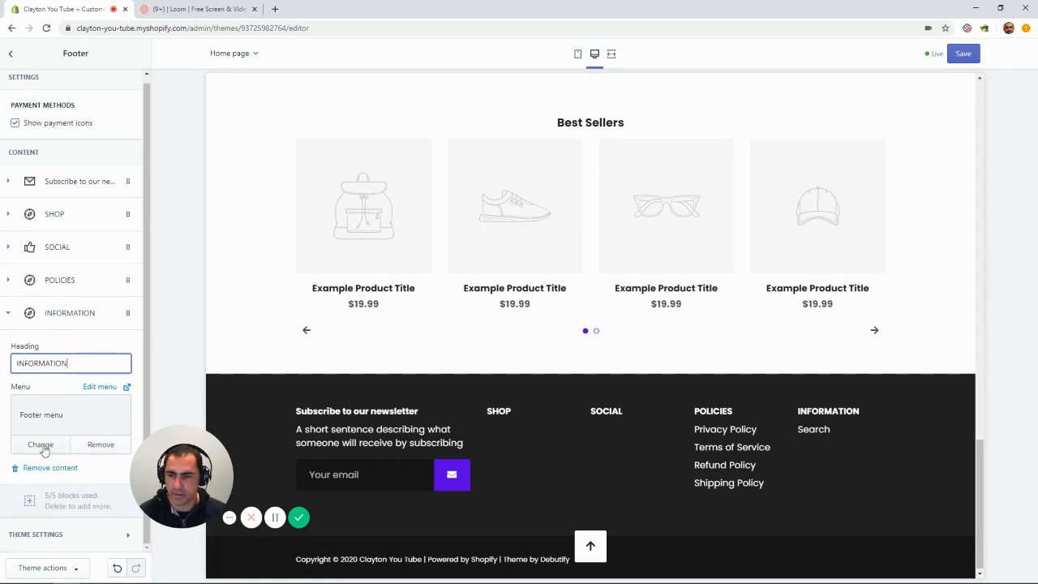
left_click(39, 445)
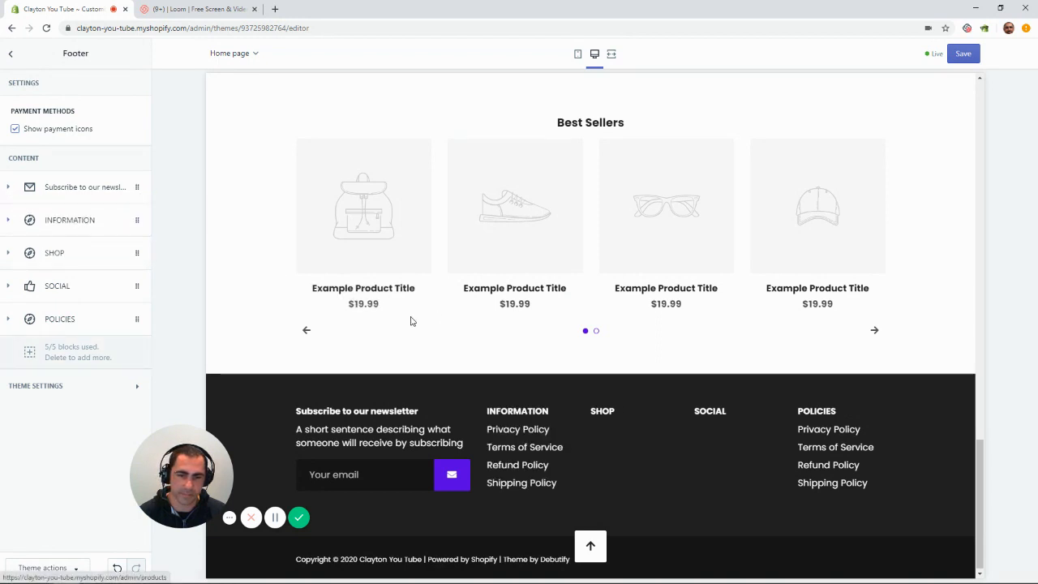
mouse_move(713, 460)
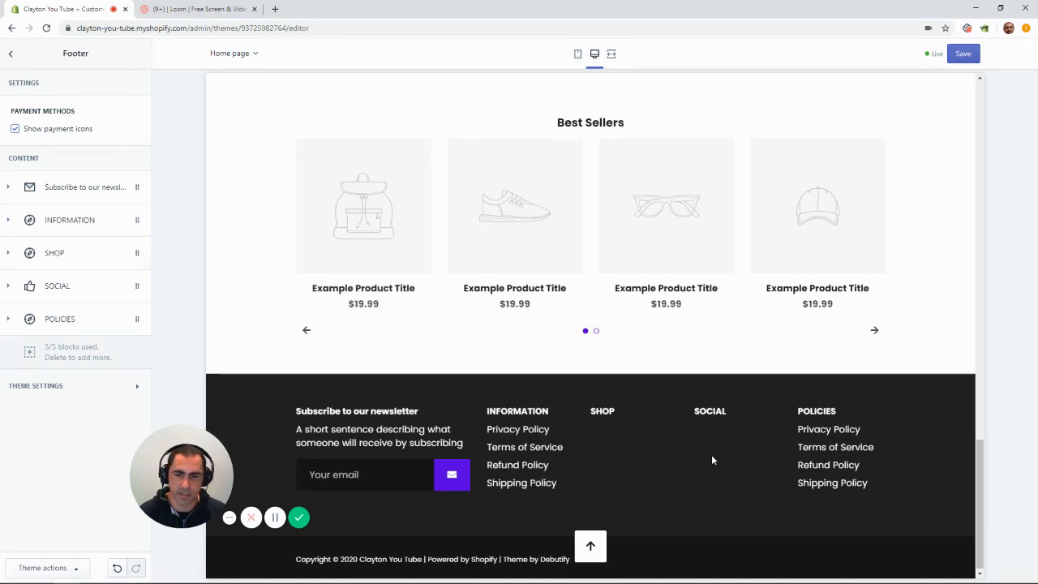
mouse_move(647, 476)
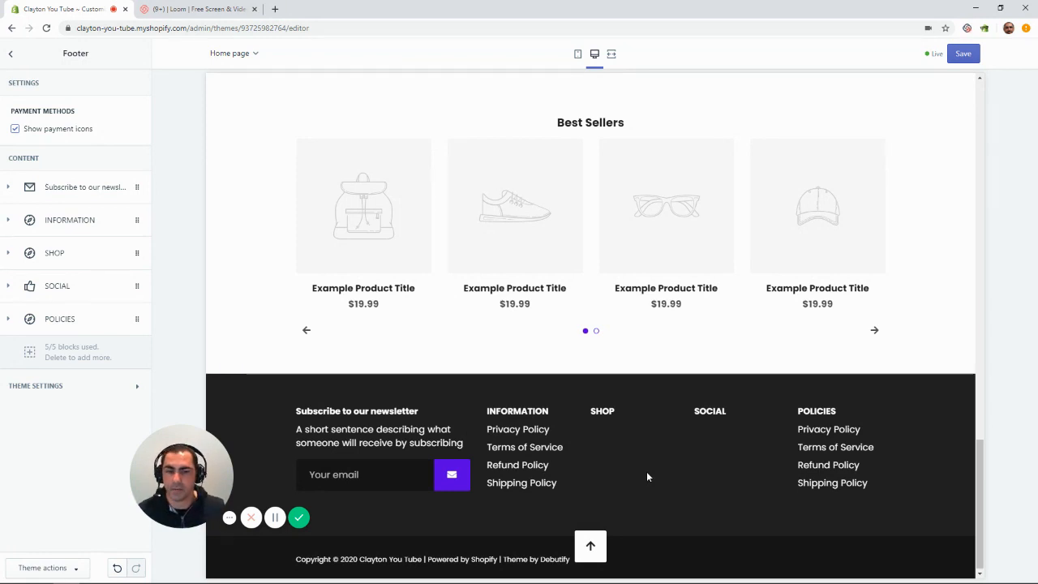
mouse_move(725, 454)
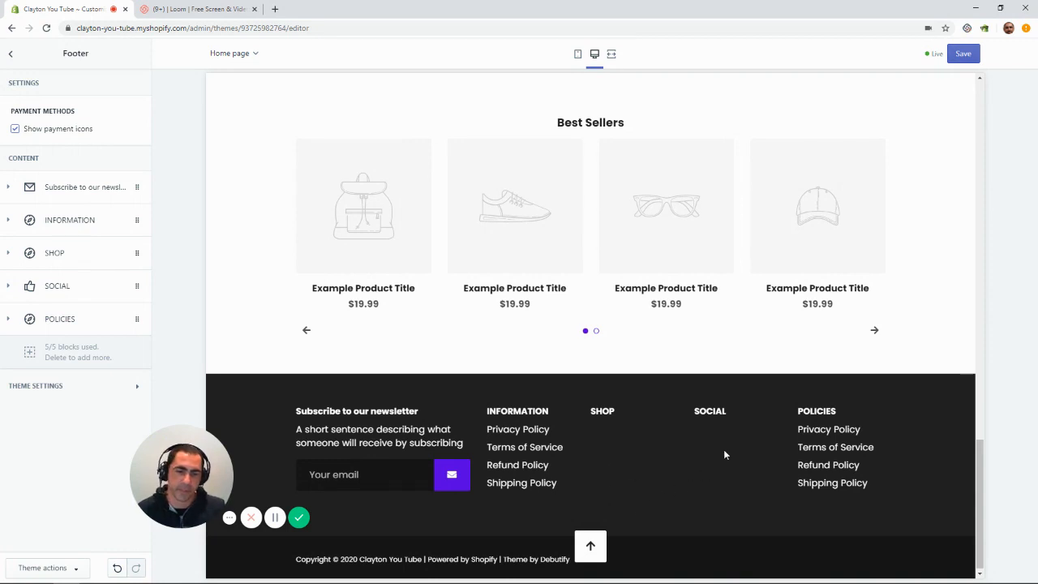
Save the footer changes so policy links persist under Information and Policies
left_click(963, 54)
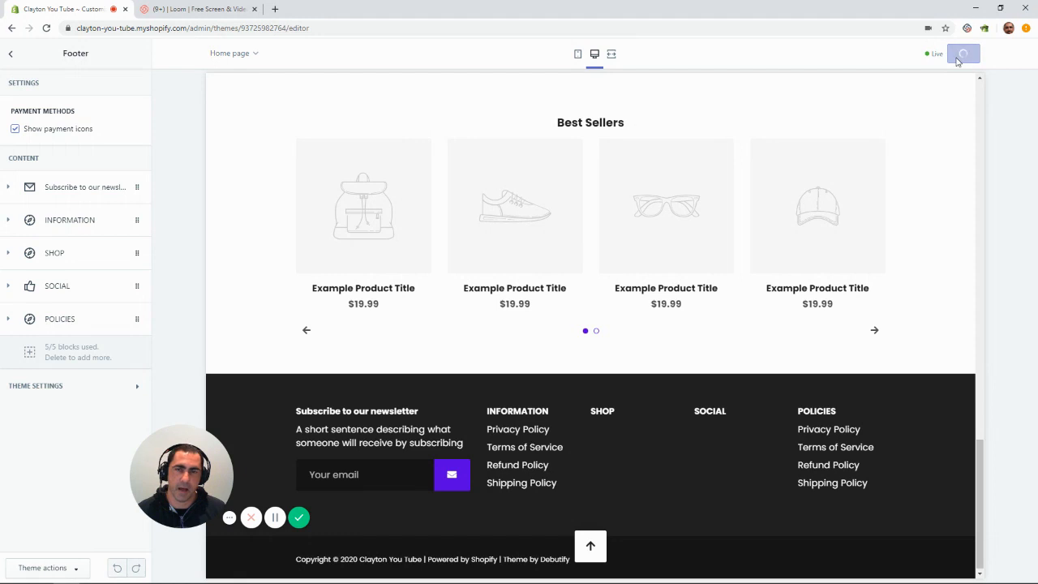
left_click(963, 53)
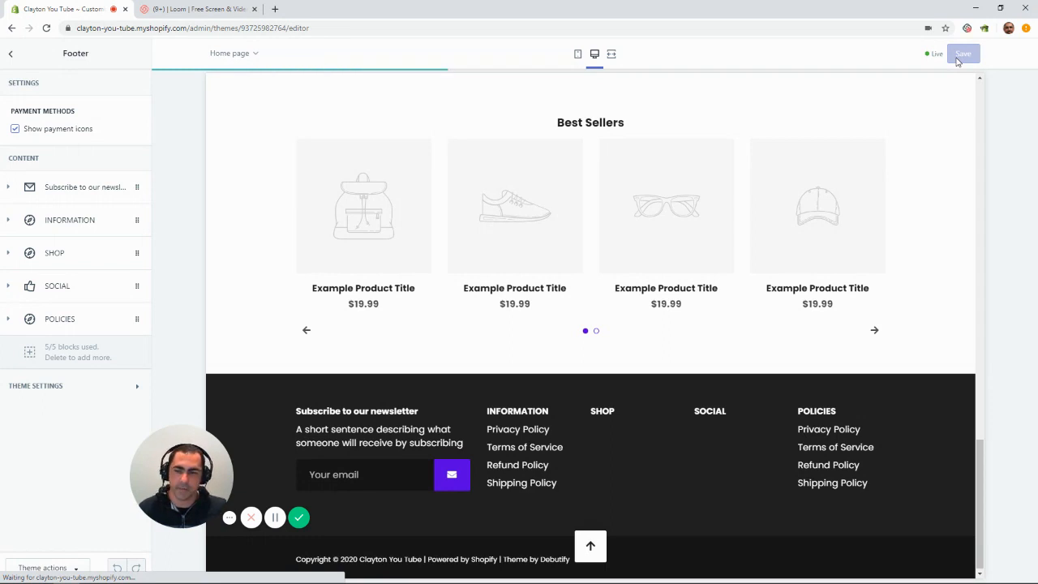
left_click(964, 53)
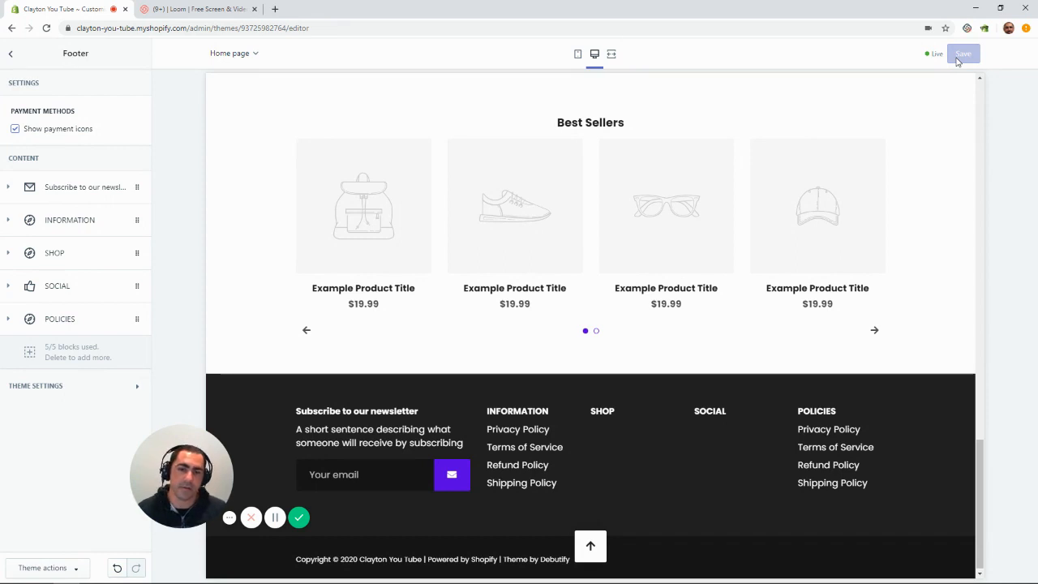
mouse_move(973, 190)
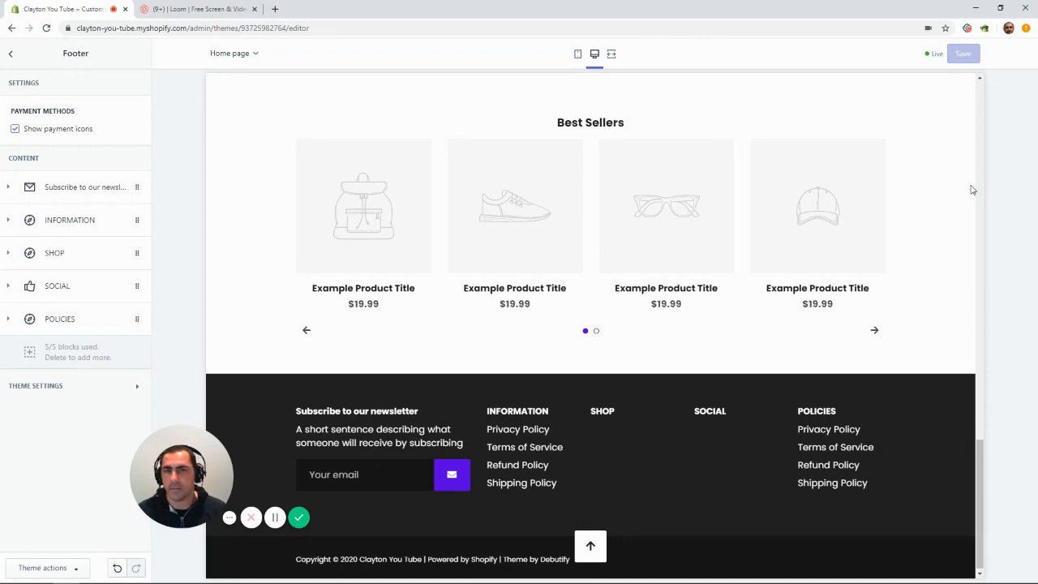
mouse_move(896, 224)
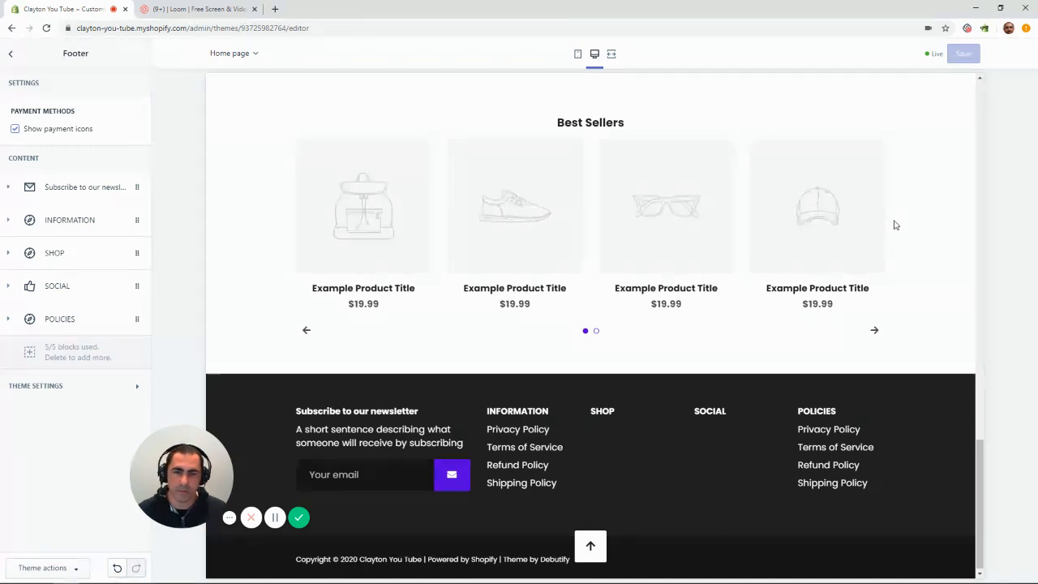
mouse_move(966, 27)
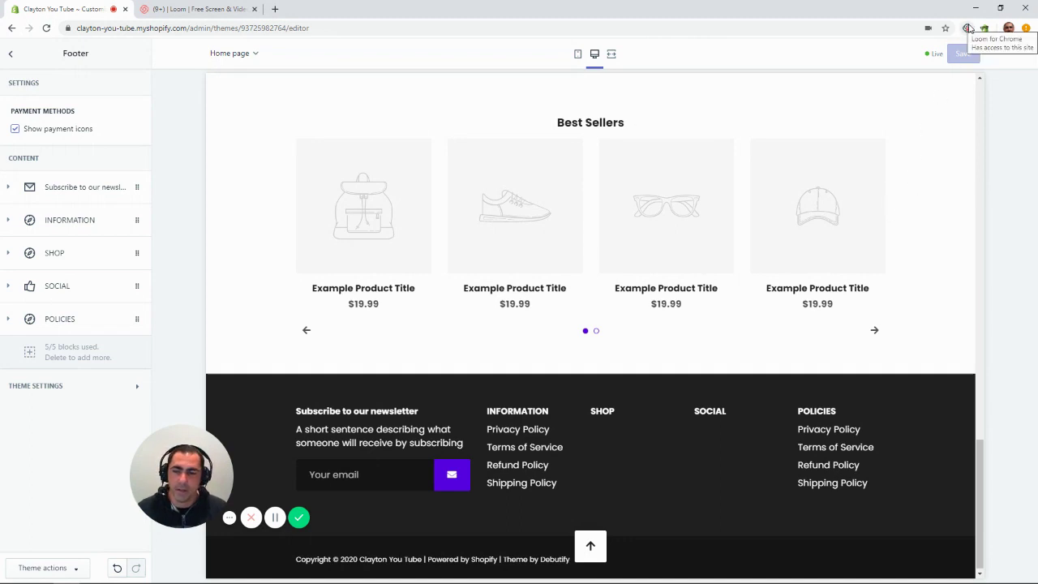